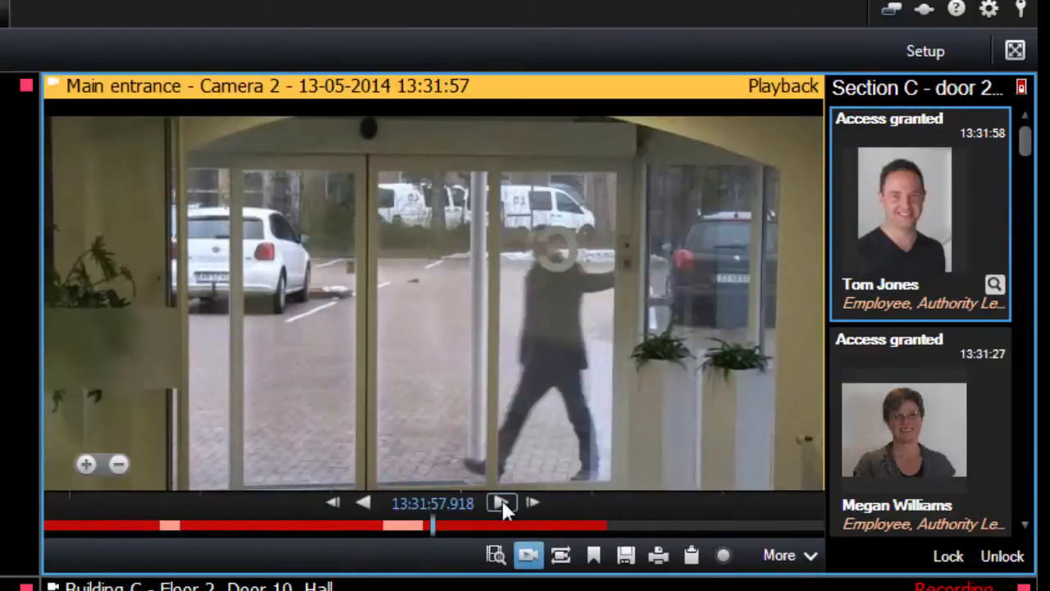
Play and pause the Main entrance footage, then investigate Tom Jones' access-granted event.
click(499, 502)
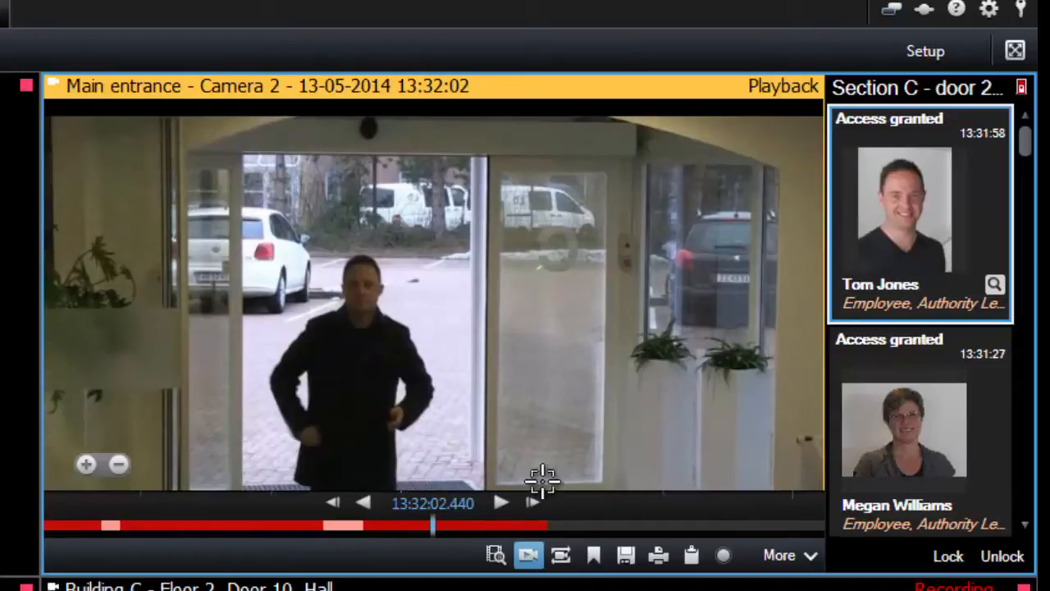
click(627, 555)
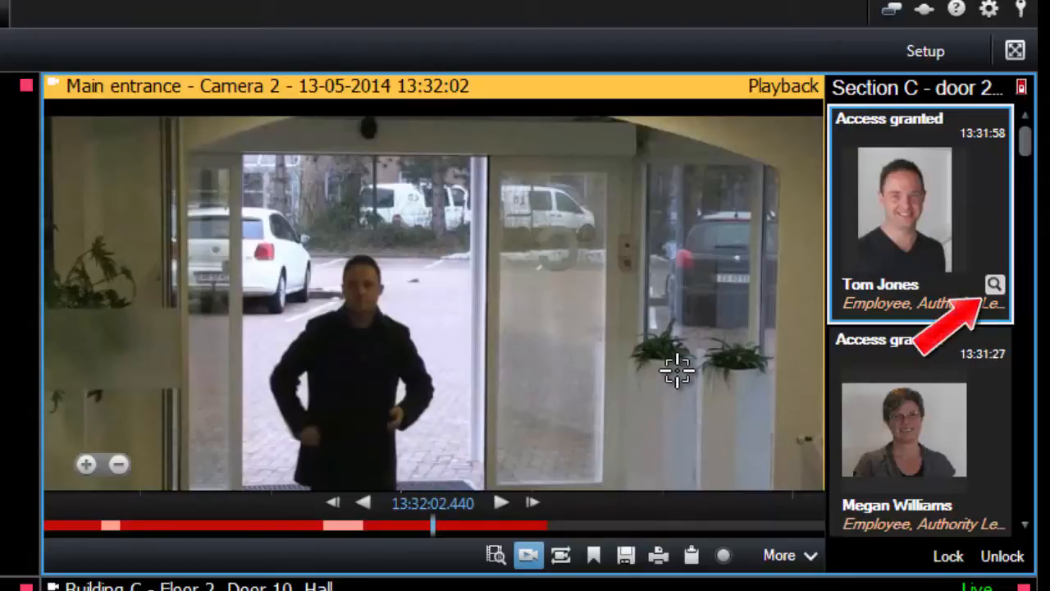
click(975, 282)
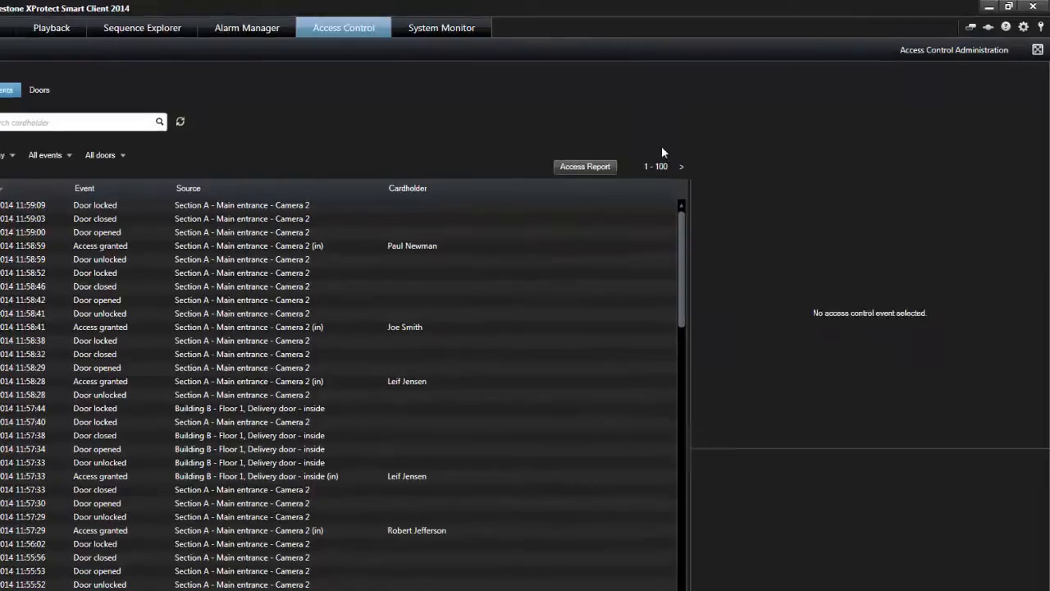
Page the event list to 101-200 and back to 1-100, restoring Source before Cardholder.
click(681, 167)
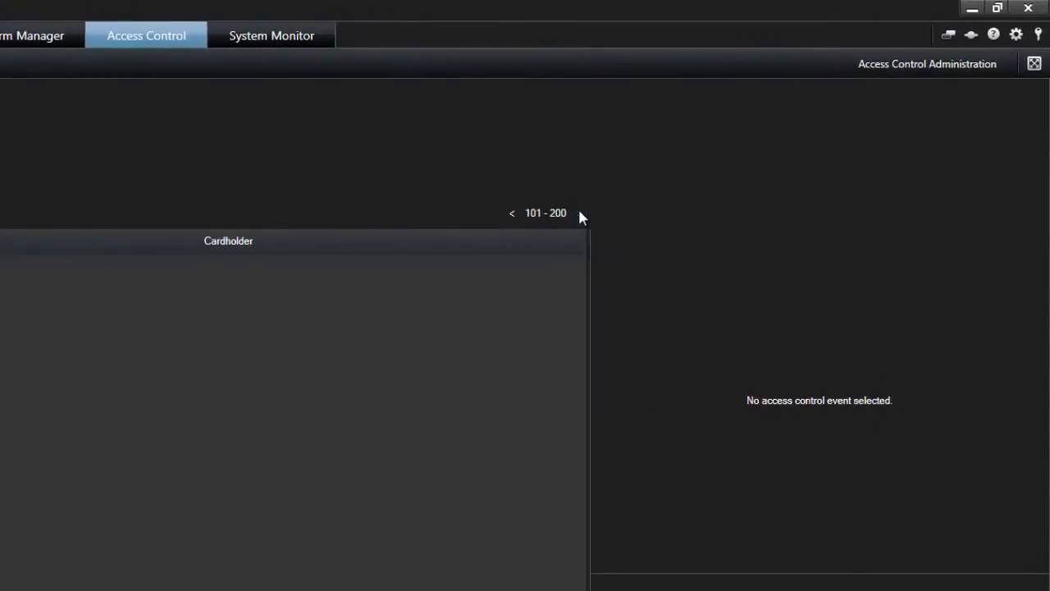
click(577, 213)
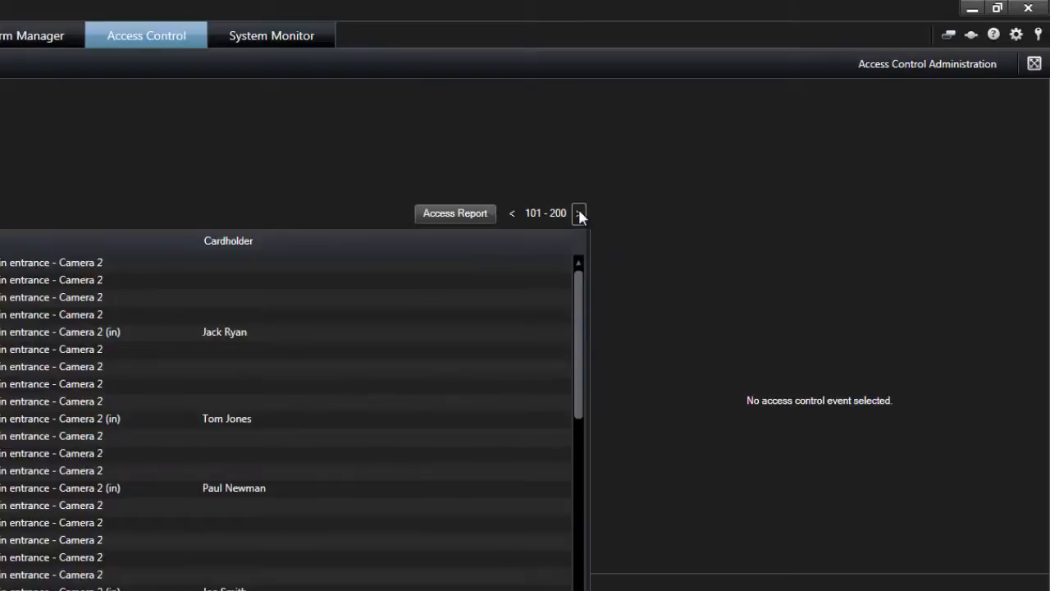
mouse_move(517, 202)
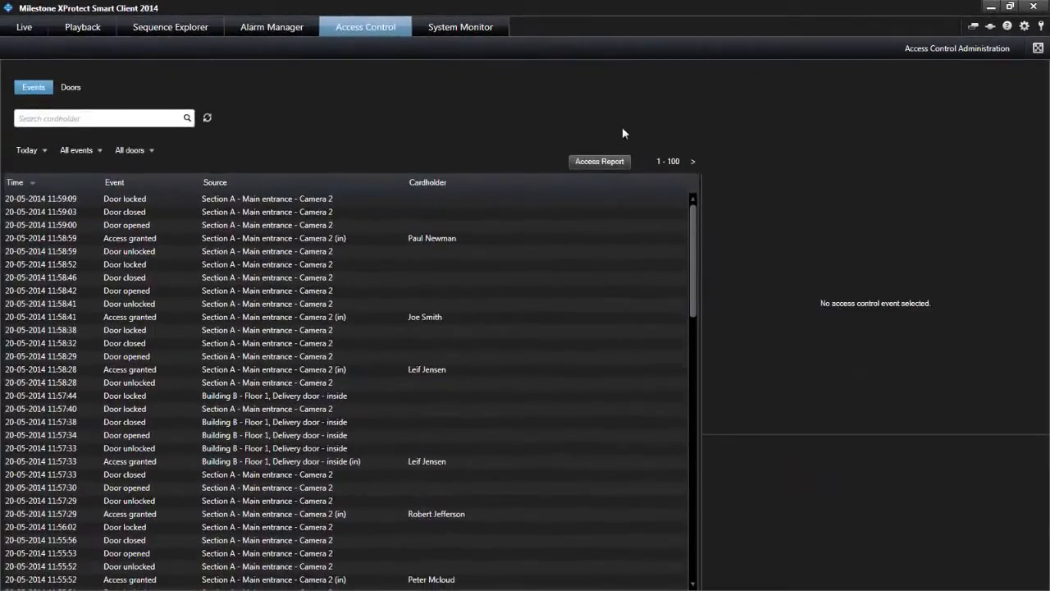
mouse_move(477, 144)
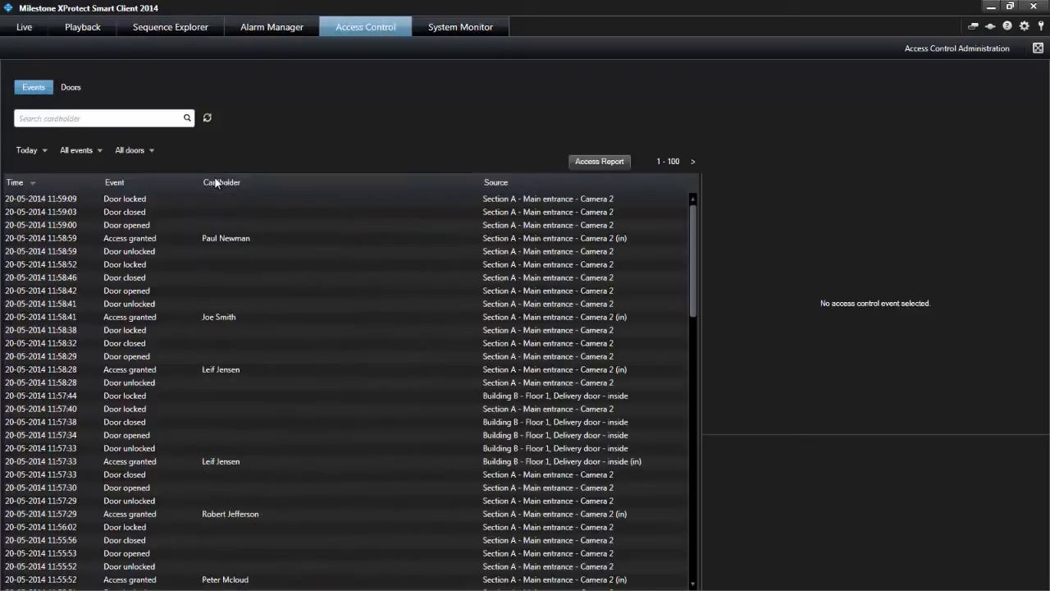
click(215, 183)
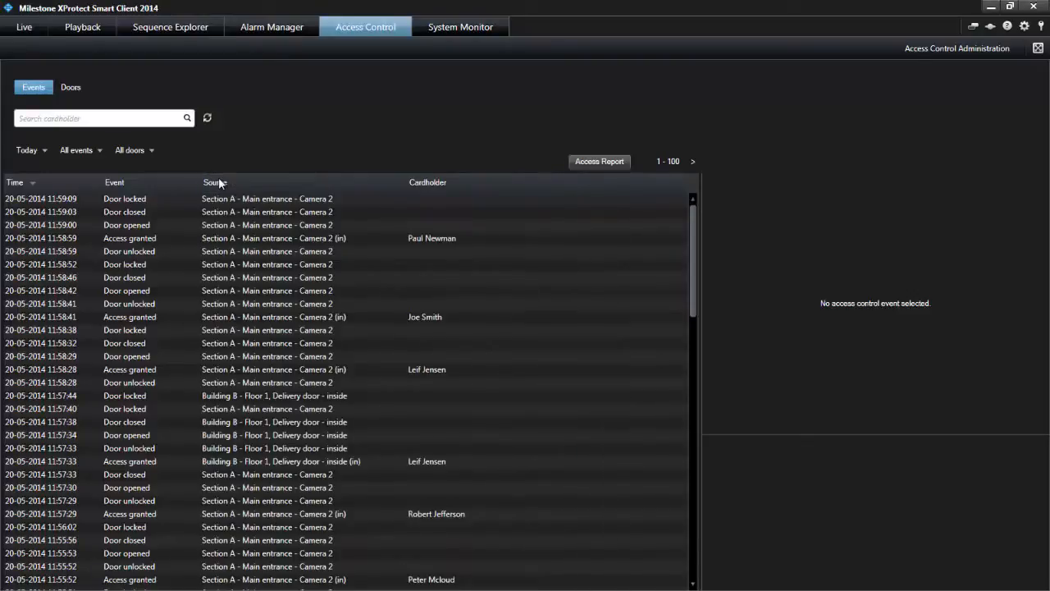
mouse_move(358, 131)
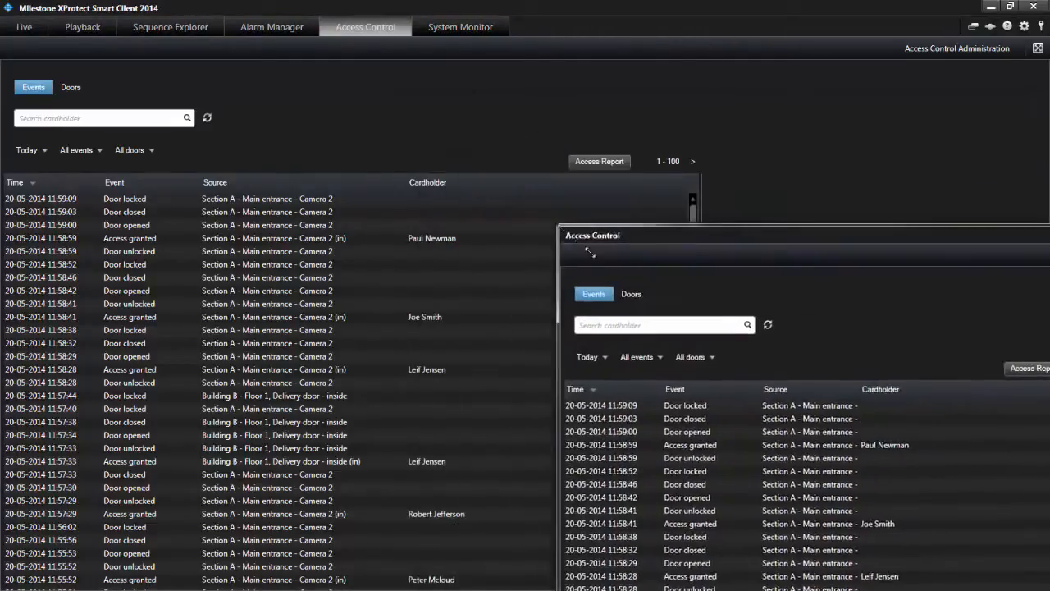
Move the detached Access Control window lower and switch to the Live camera views.
drag(591, 235, 458, 299)
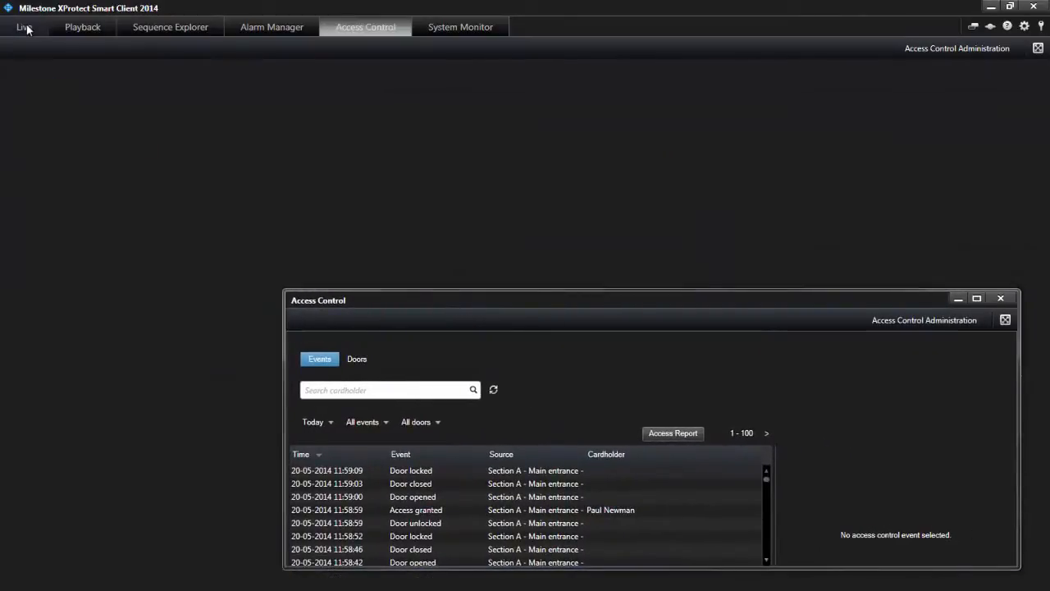
click(23, 26)
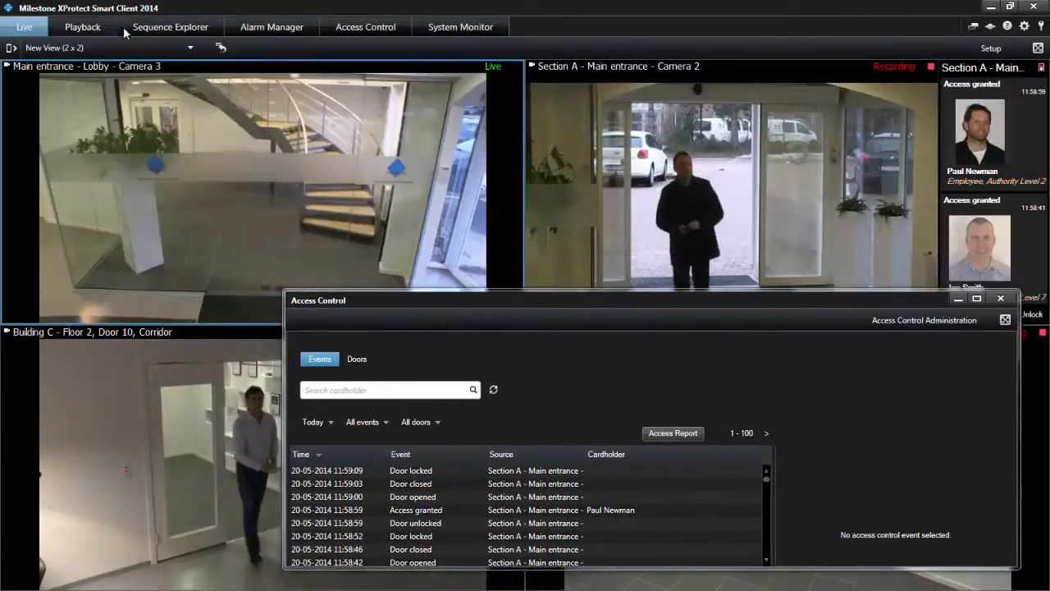
click(365, 27)
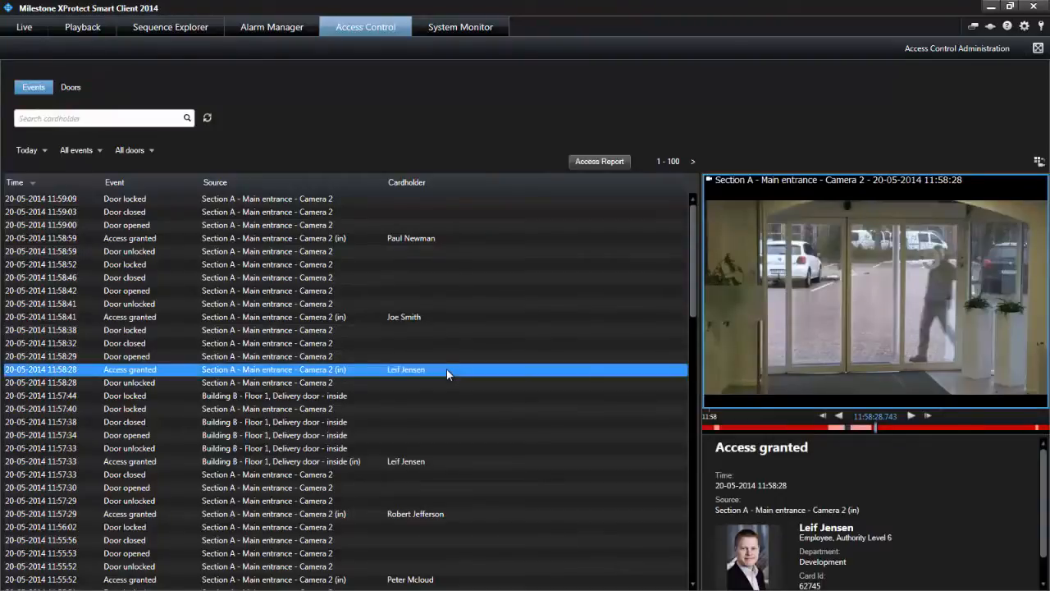
mouse_move(998, 480)
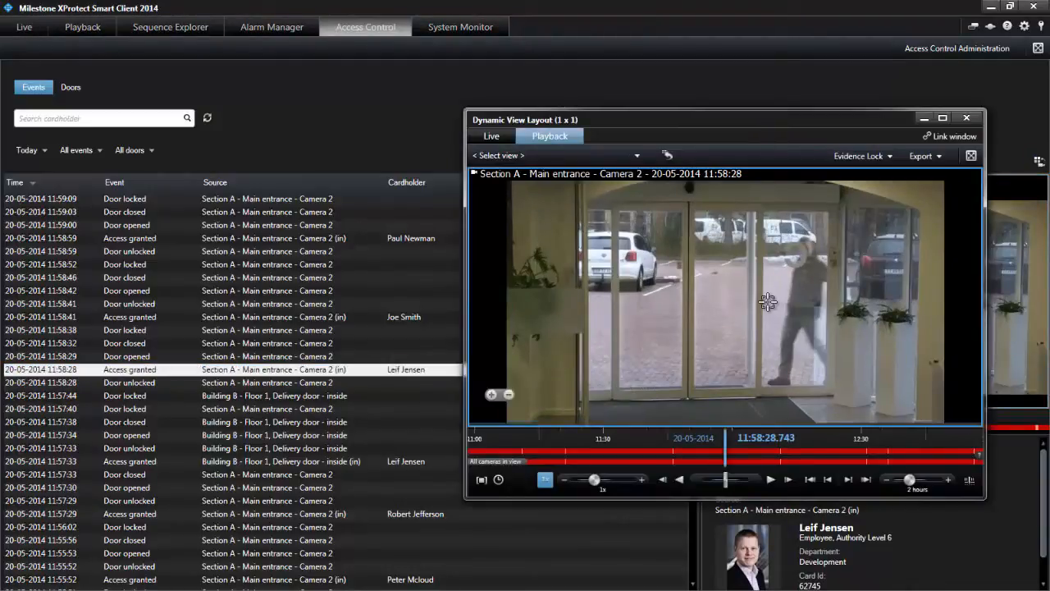
click(770, 480)
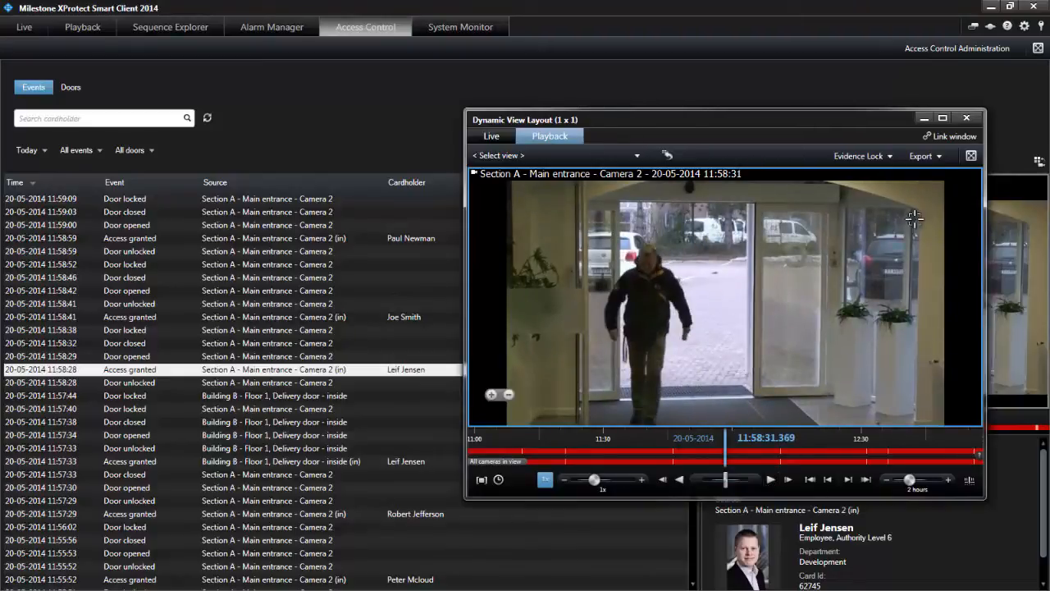
click(71, 89)
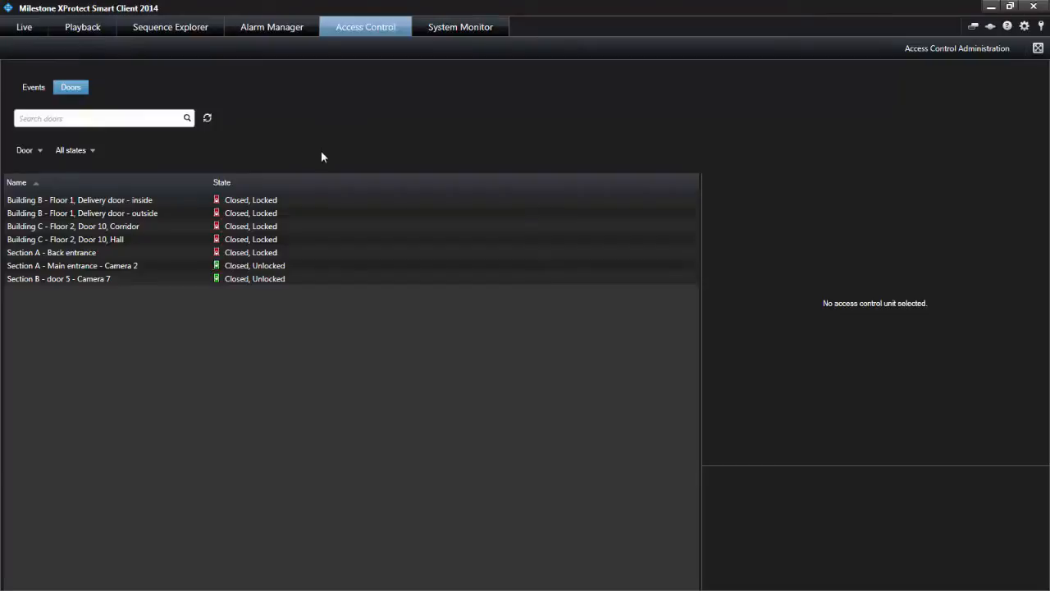
Select Building C - Floor 2, Door 10, Hall, lock it and then unlock it.
click(62, 240)
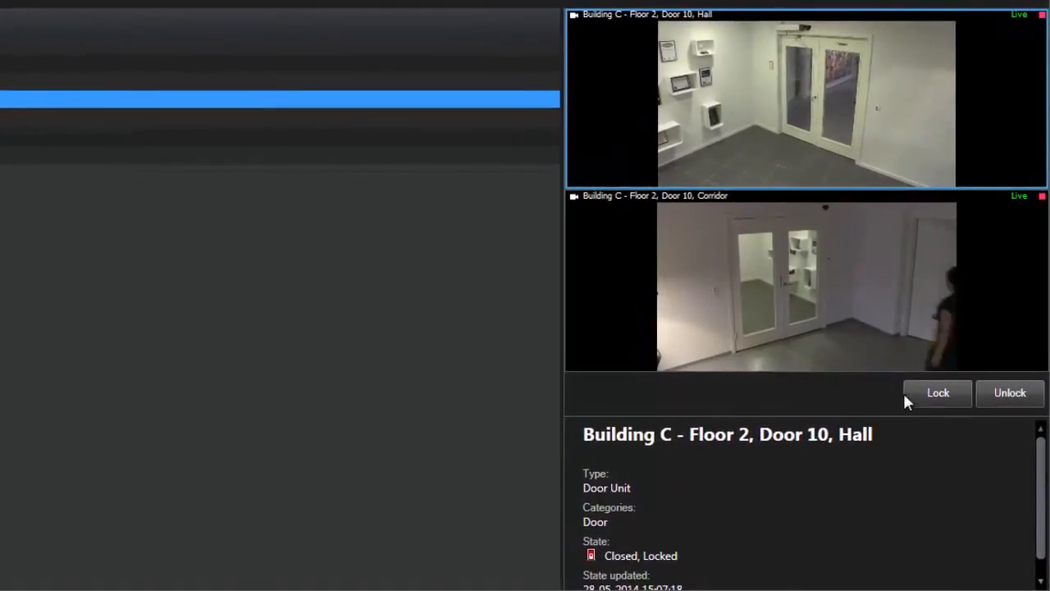
click(1010, 394)
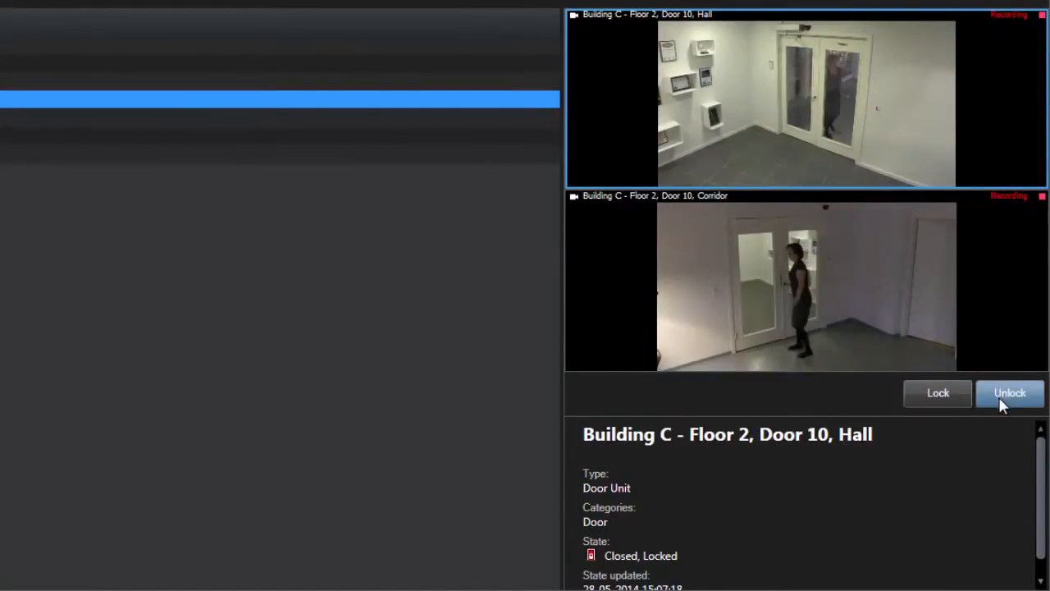
click(1011, 394)
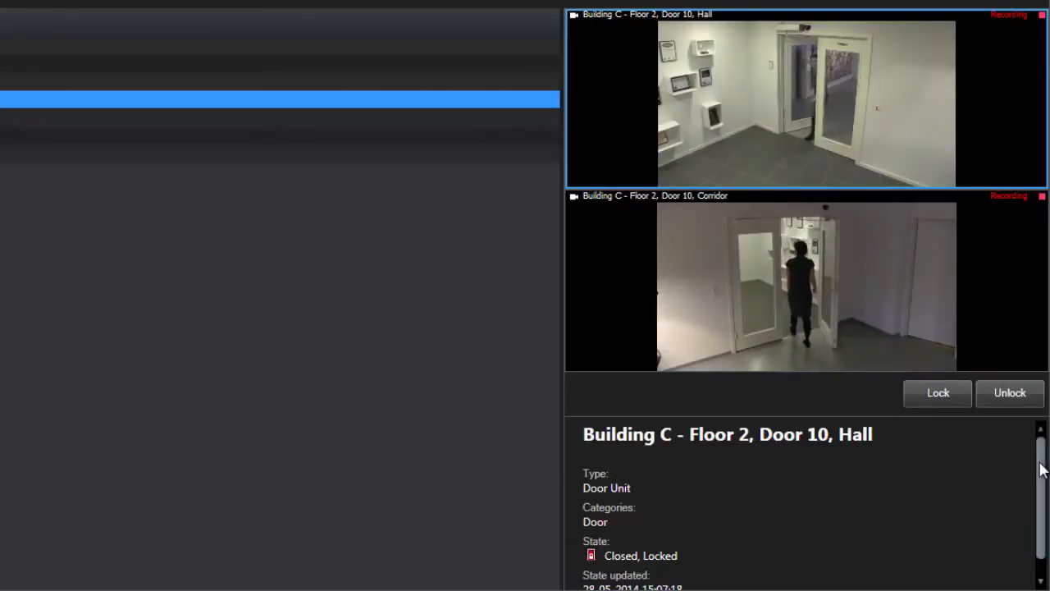
scroll(down, 3)
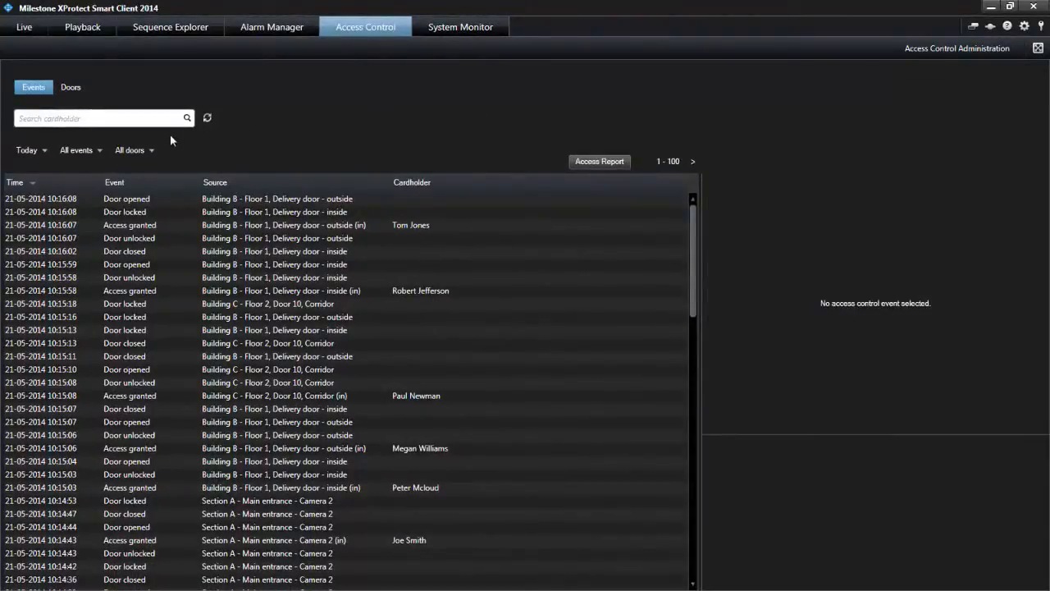
mouse_move(31, 151)
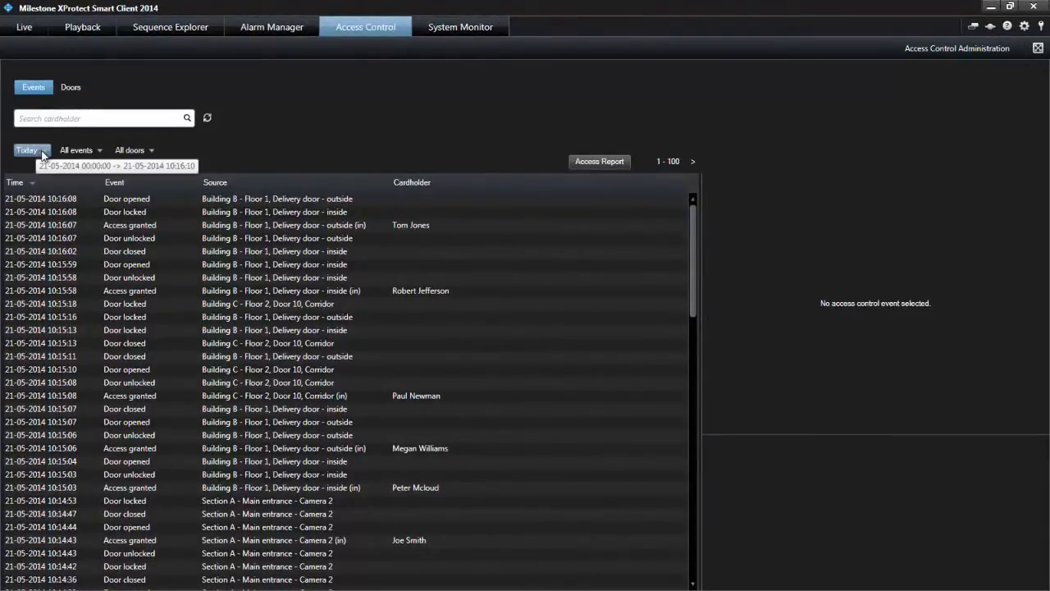
click(31, 151)
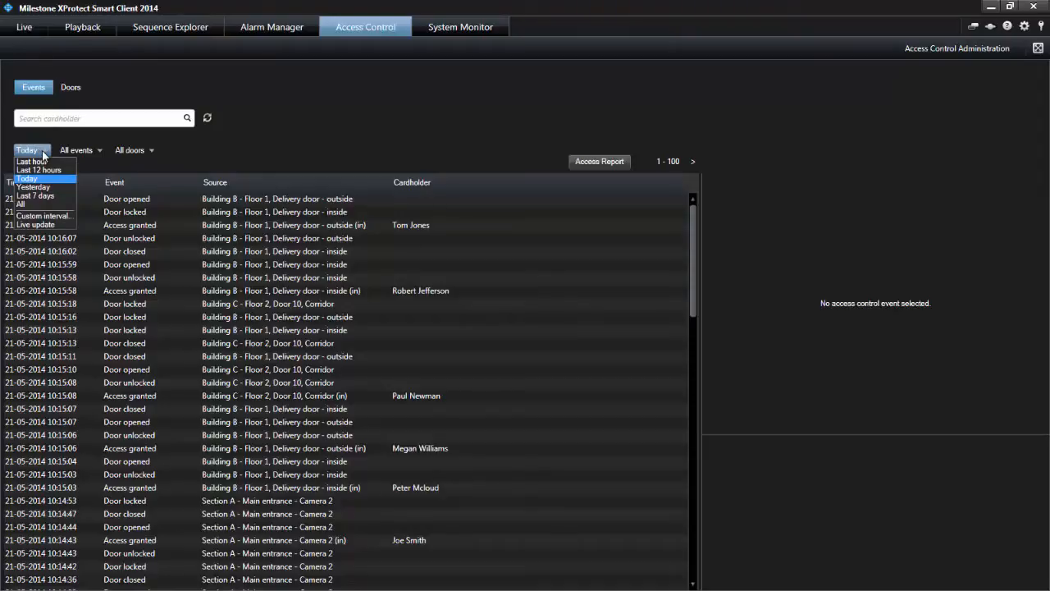
mouse_move(33, 187)
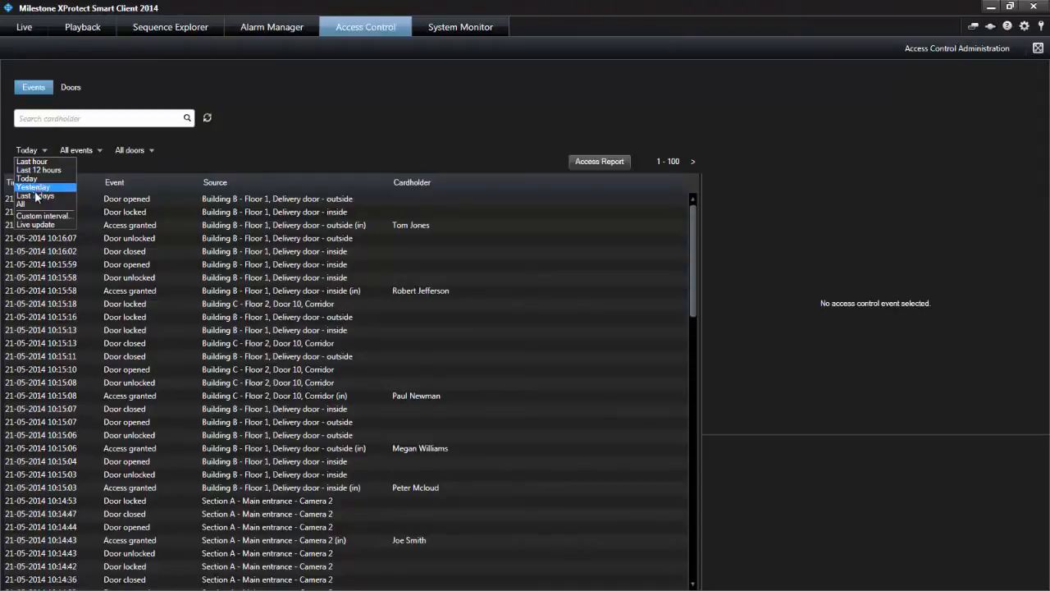
mouse_move(43, 217)
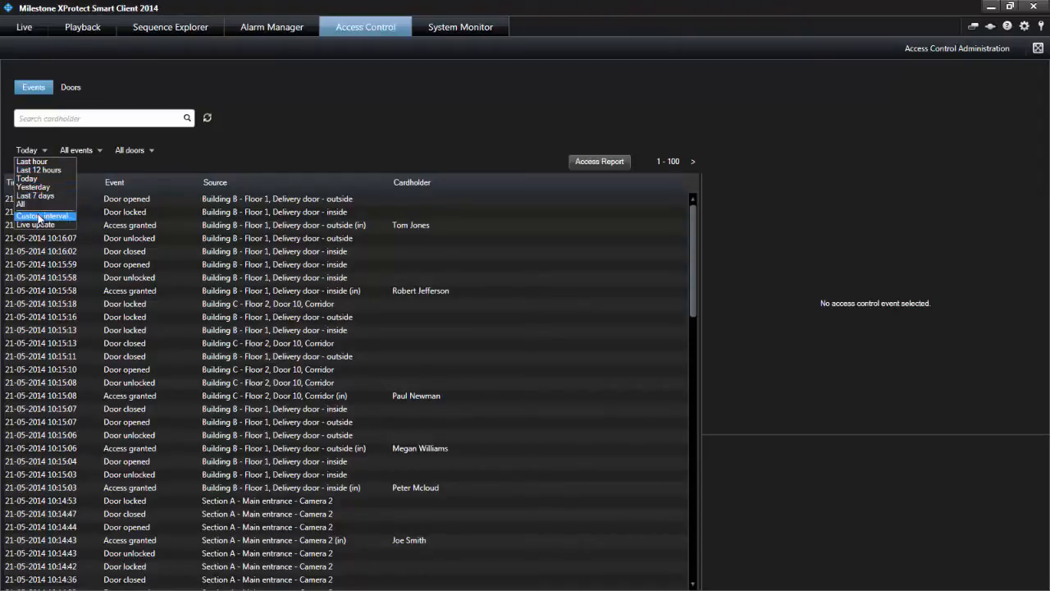
click(43, 217)
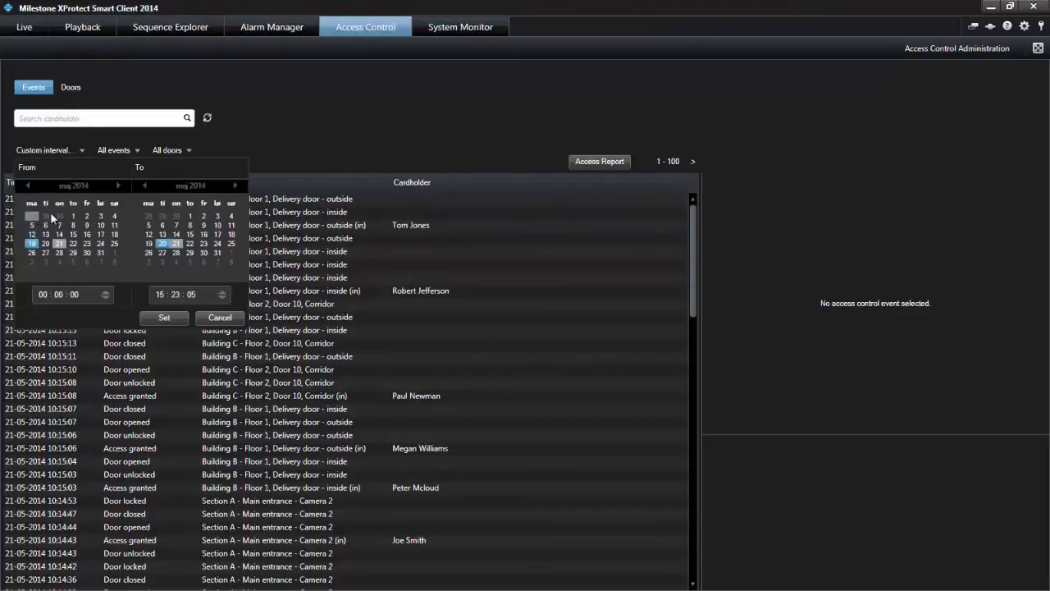
click(50, 151)
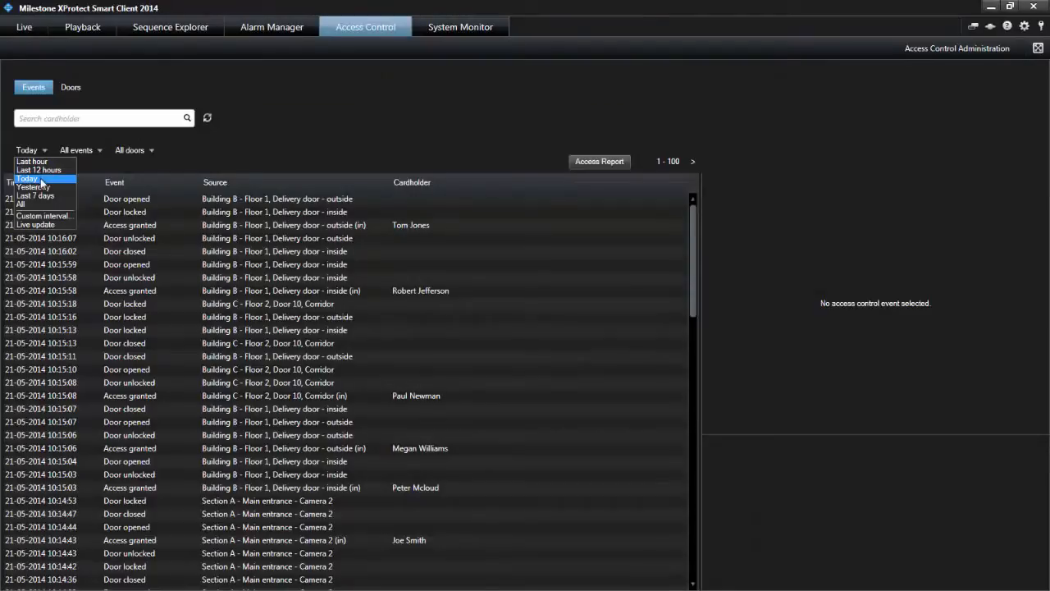
mouse_move(36, 223)
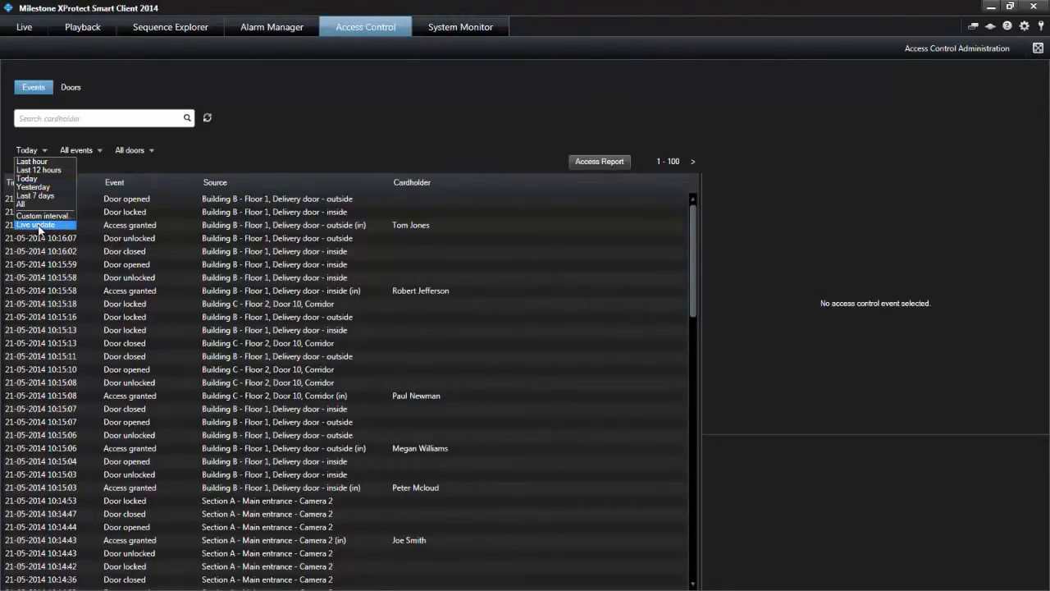
click(36, 225)
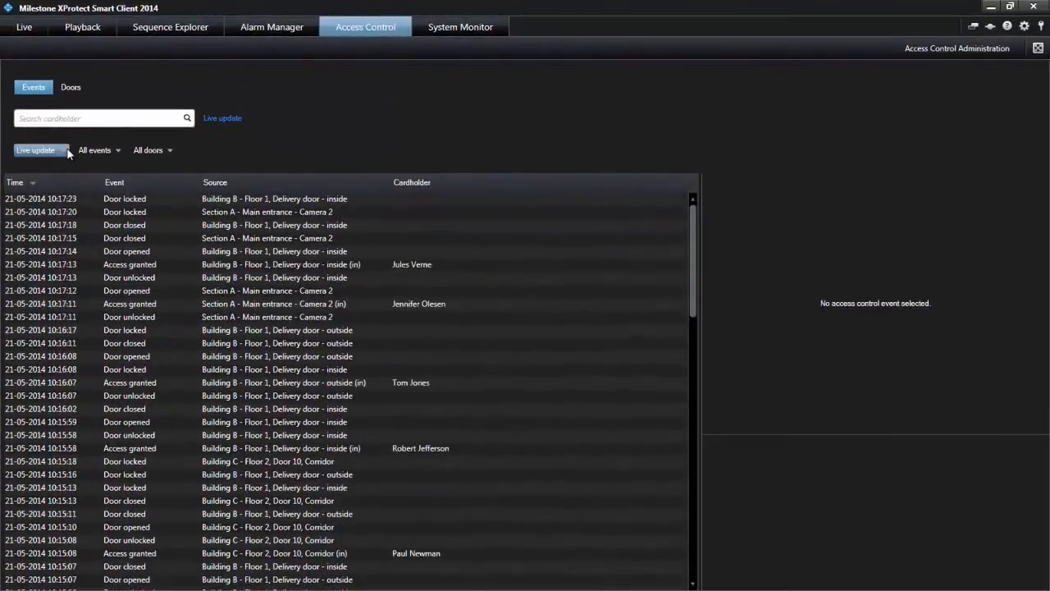
click(63, 151)
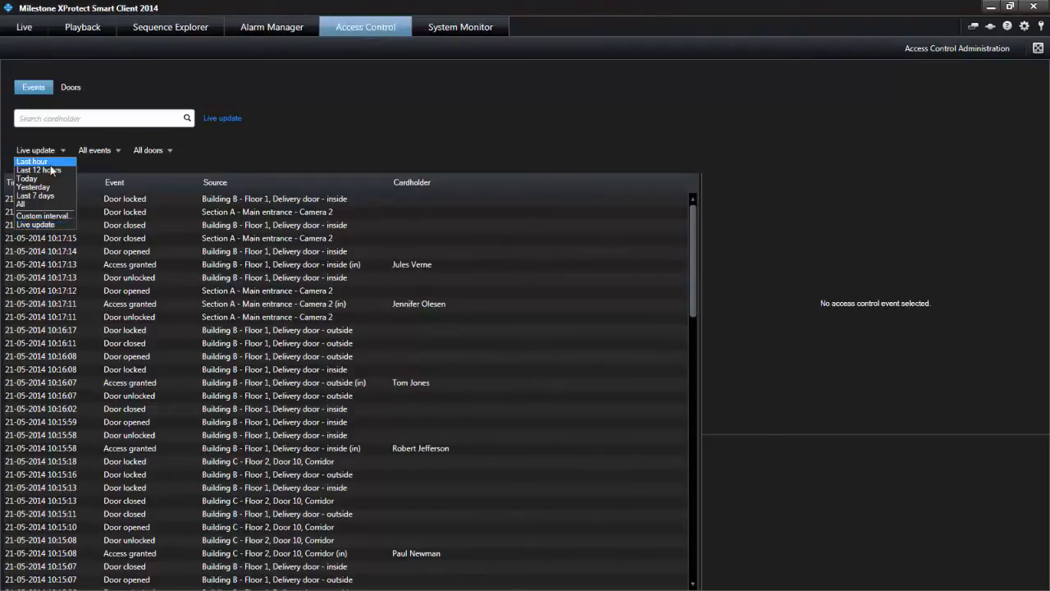
click(26, 177)
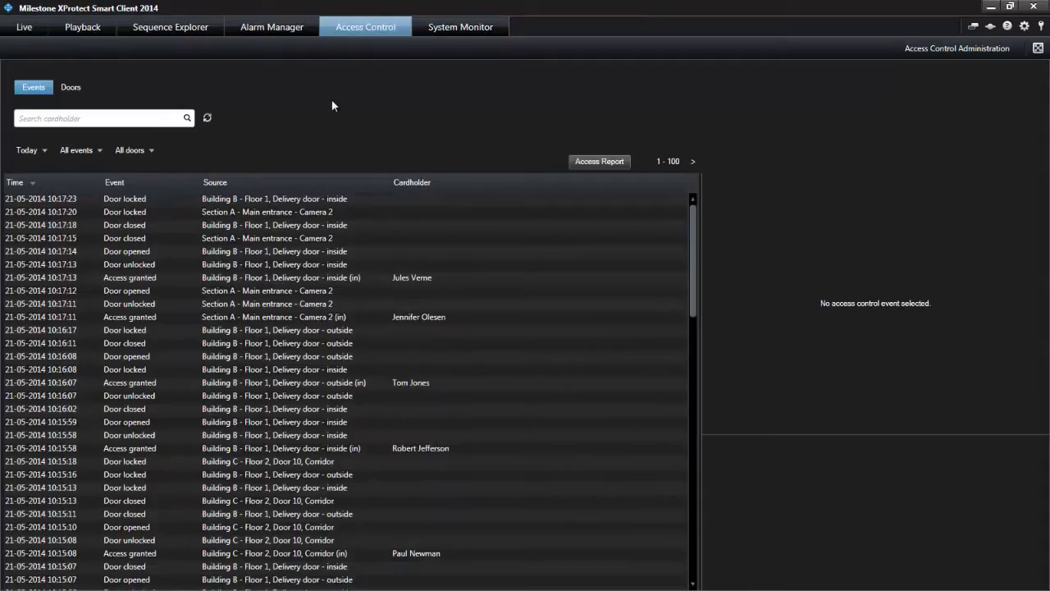
mouse_move(310, 211)
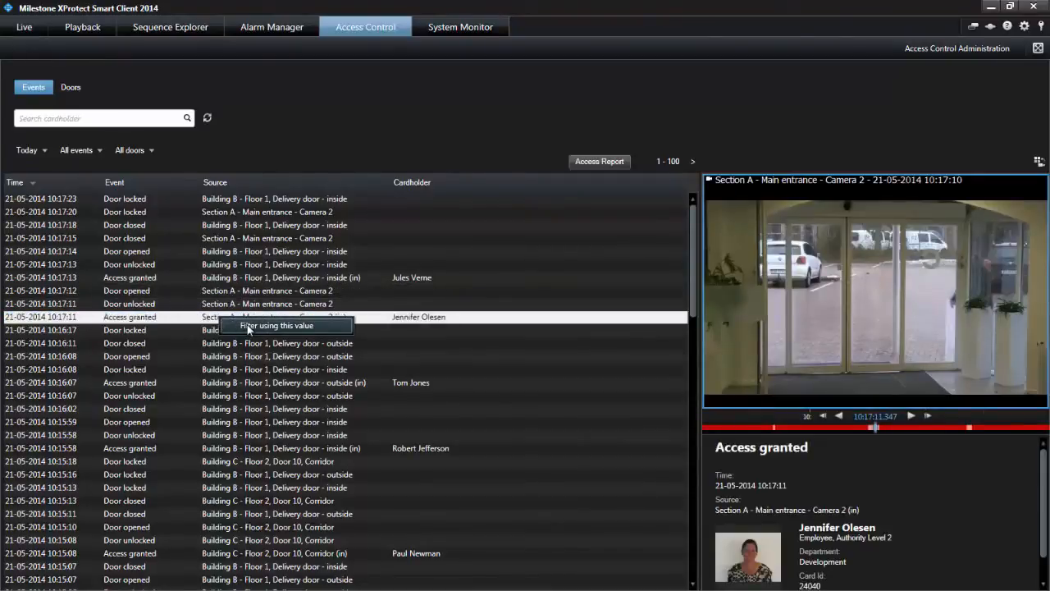
click(279, 325)
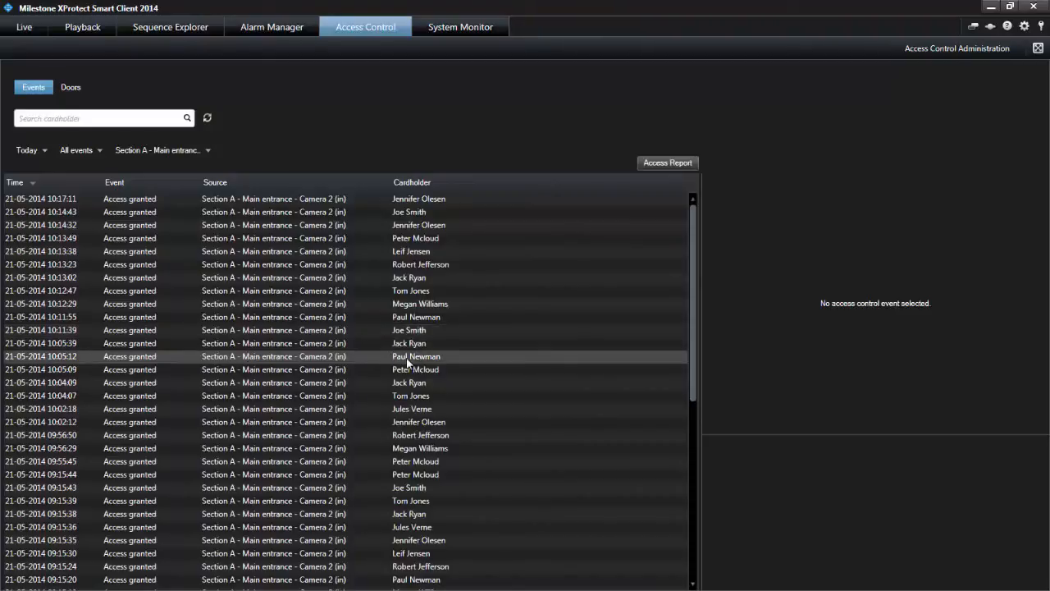
click(417, 356)
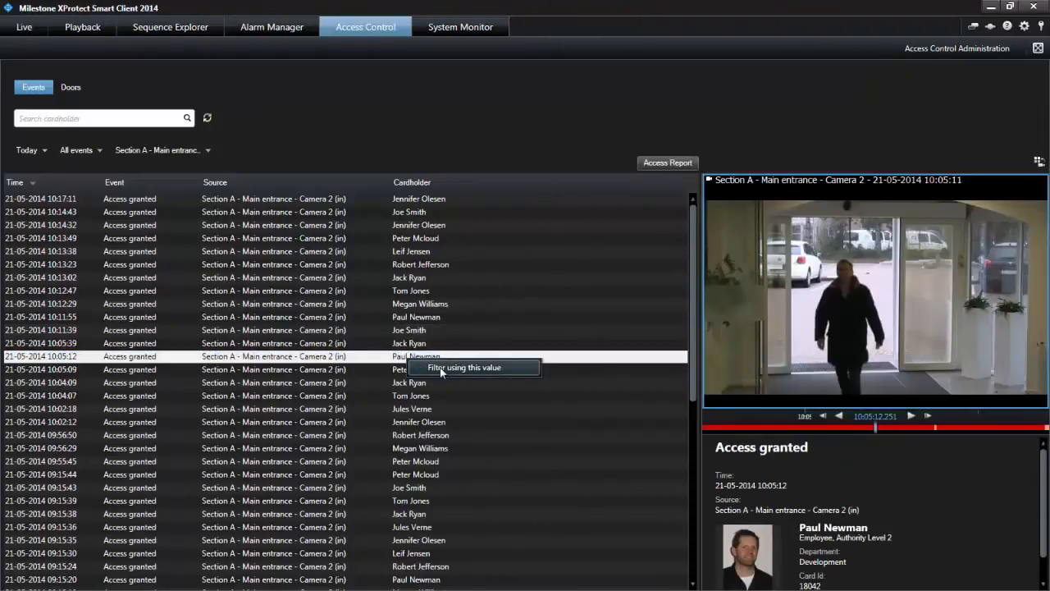
click(462, 368)
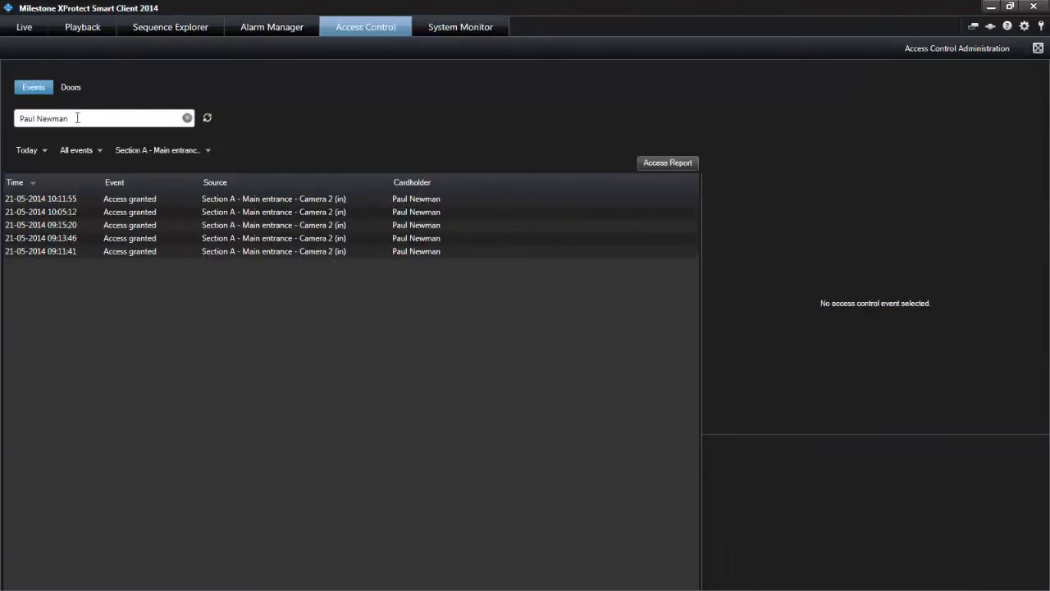
click(187, 118)
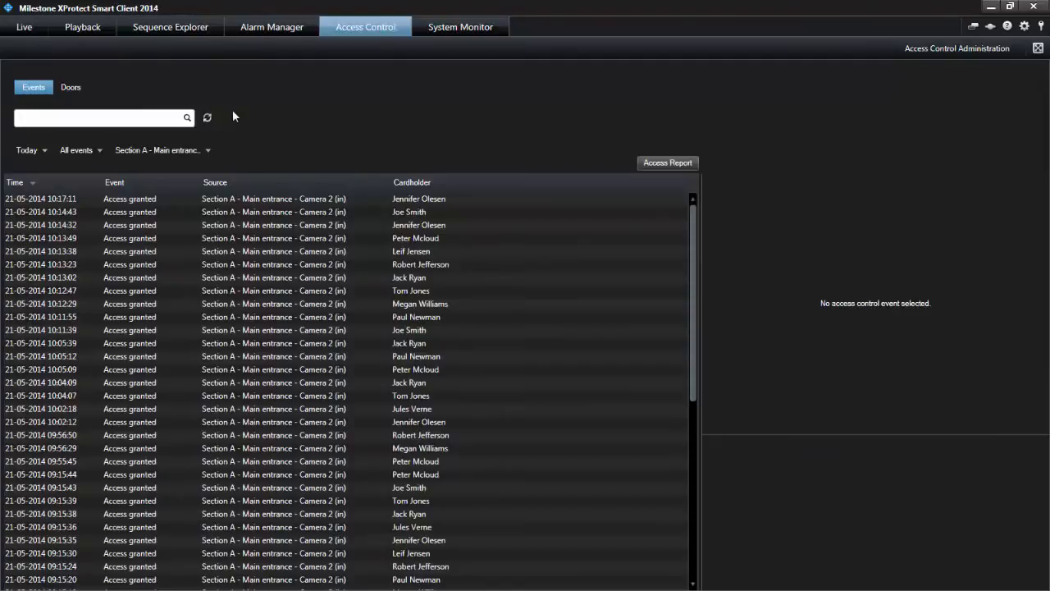
click(161, 151)
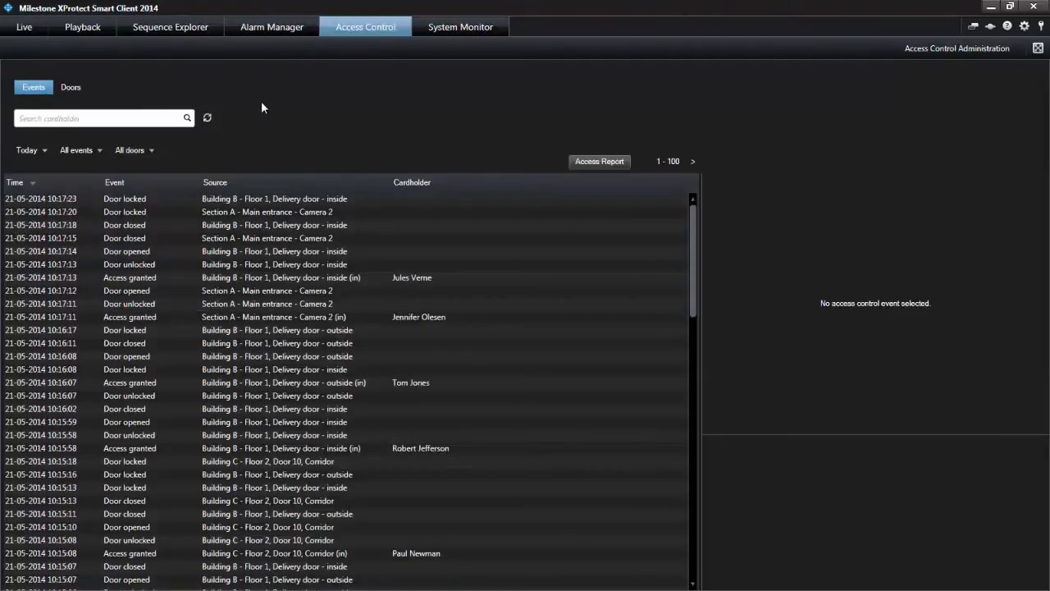
Search cardholders for 'Robe', clear the search, and show the All events type choices.
text(Robert)
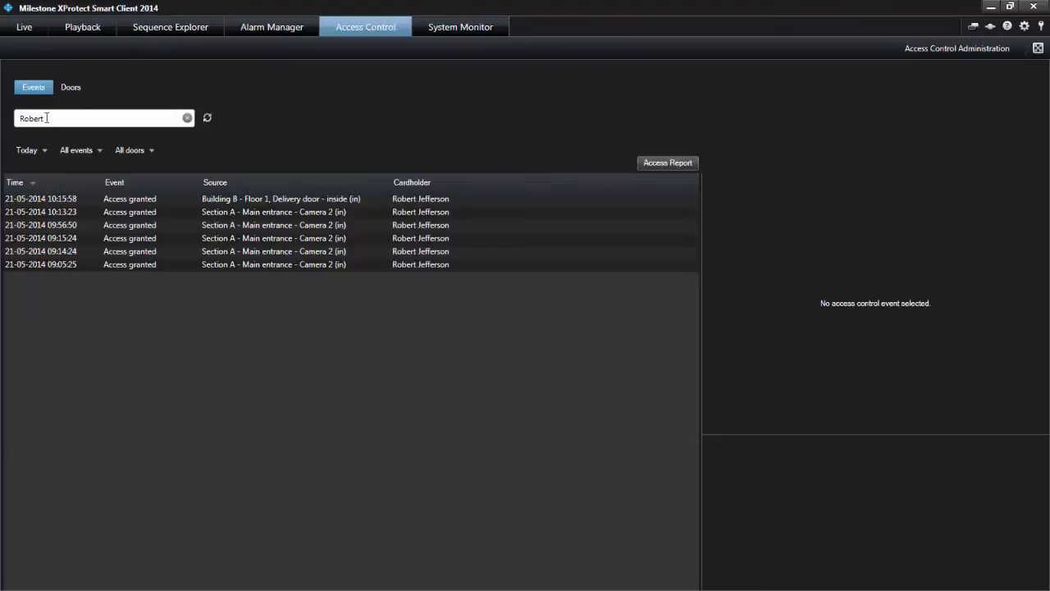
click(187, 118)
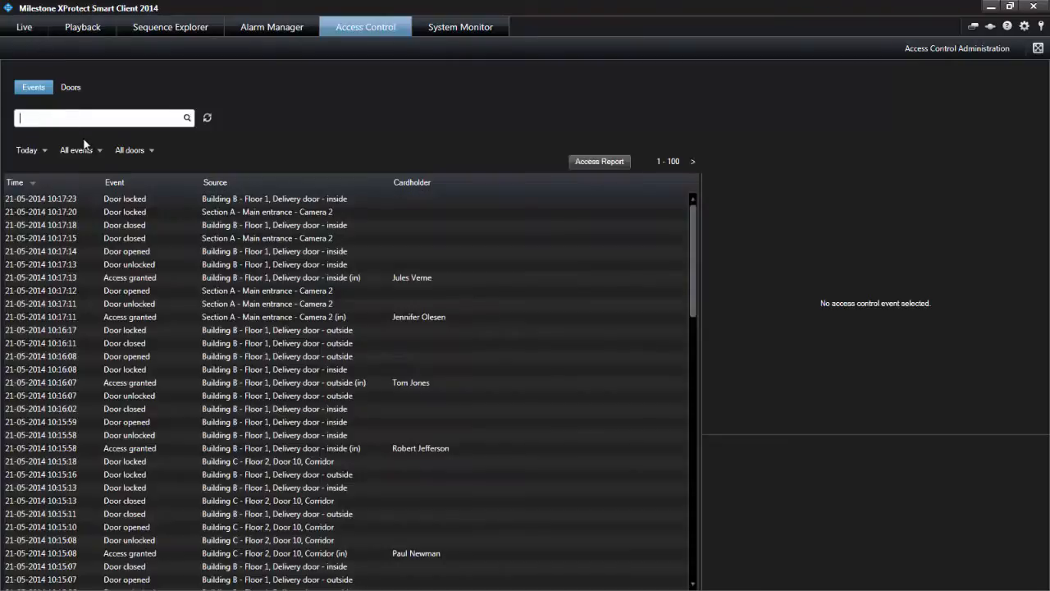
mouse_move(79, 149)
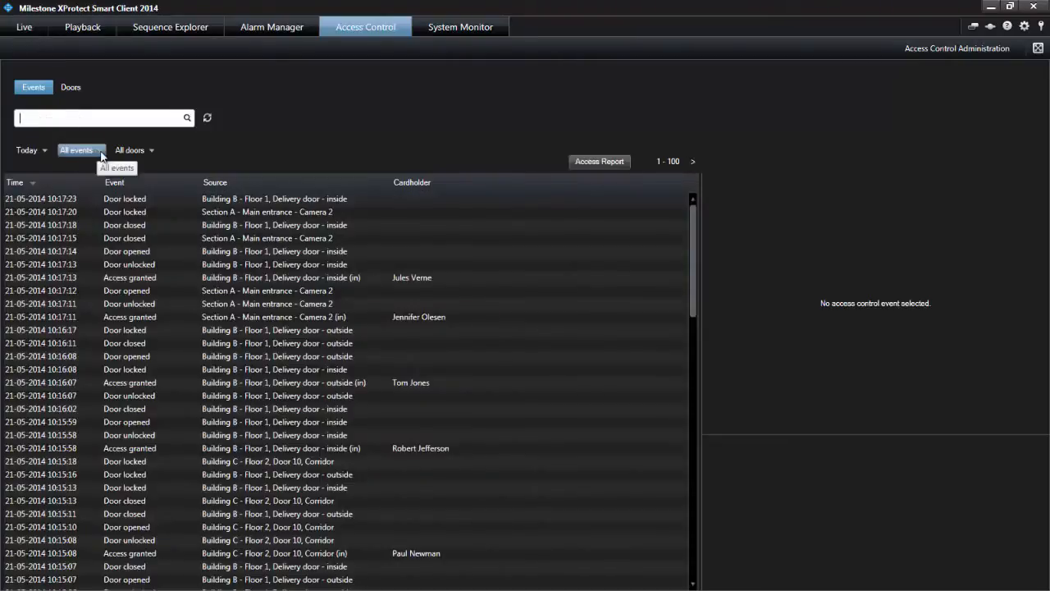
click(79, 149)
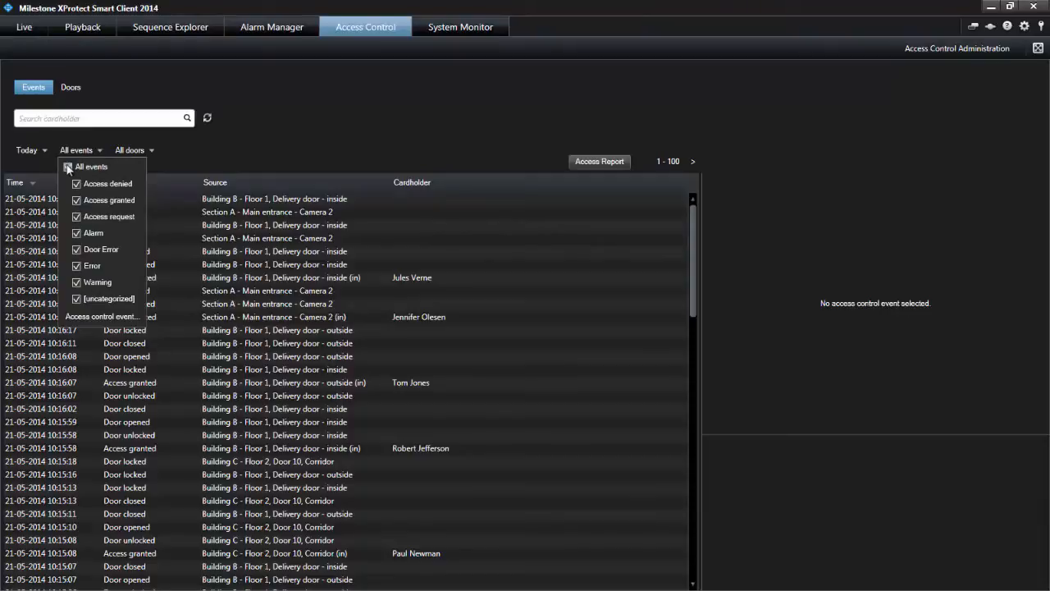
mouse_move(85, 149)
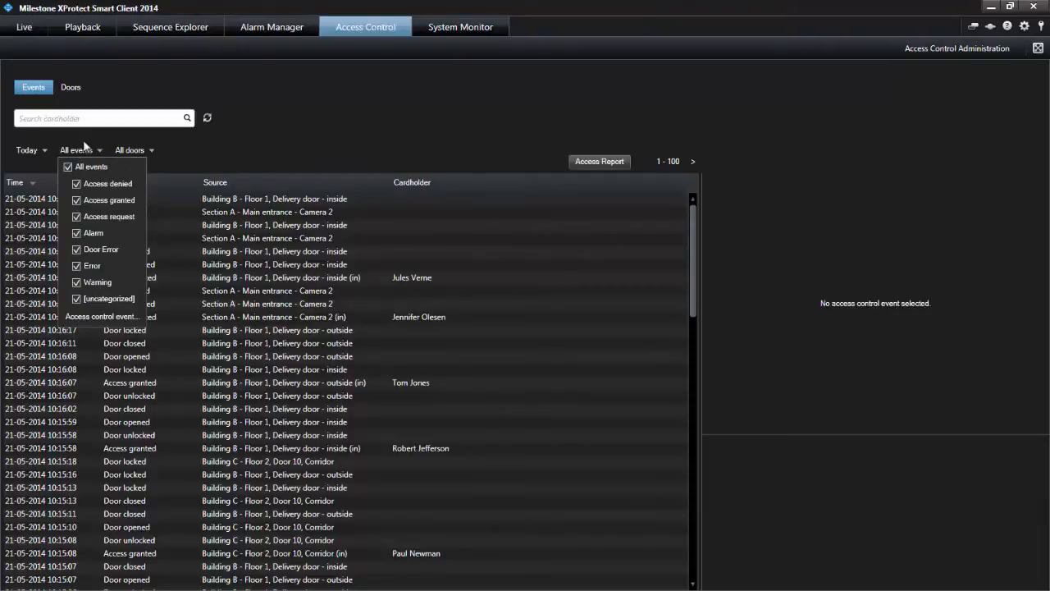
Close the event type list, refresh the events twice, and switch to the Doors view.
click(287, 134)
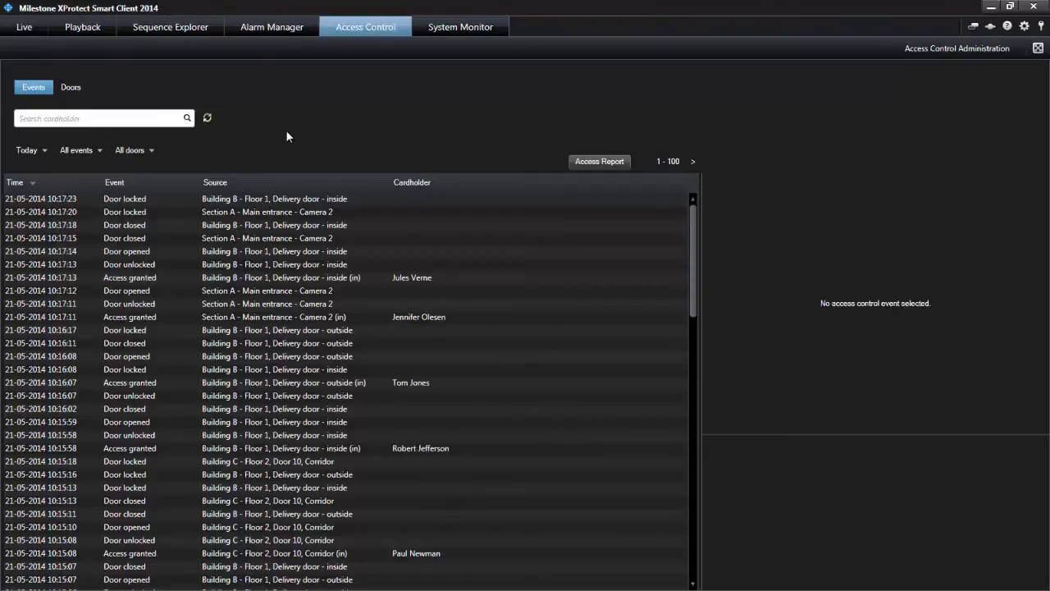
mouse_move(335, 141)
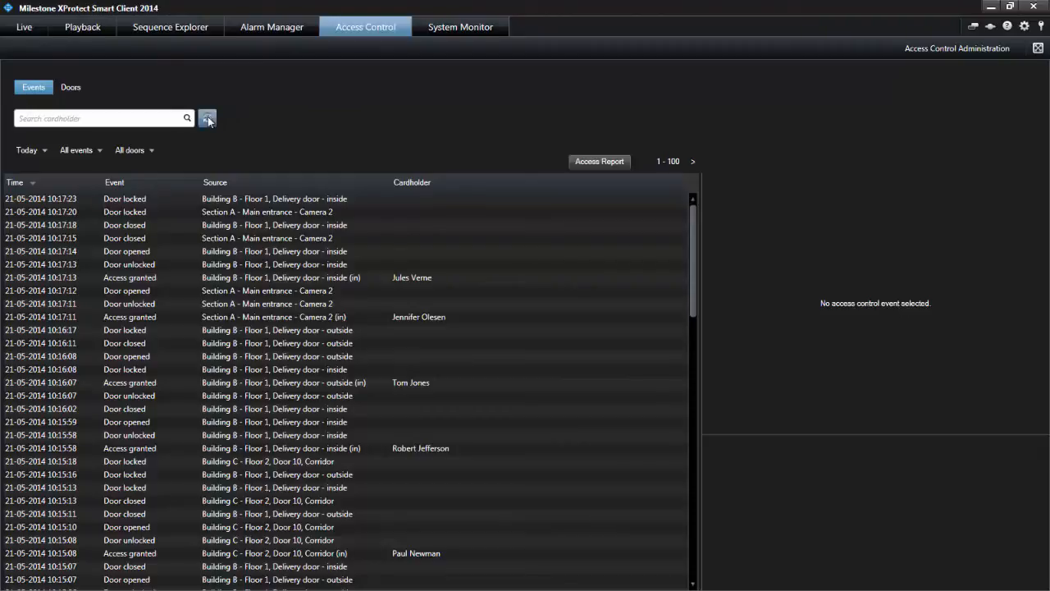
click(206, 119)
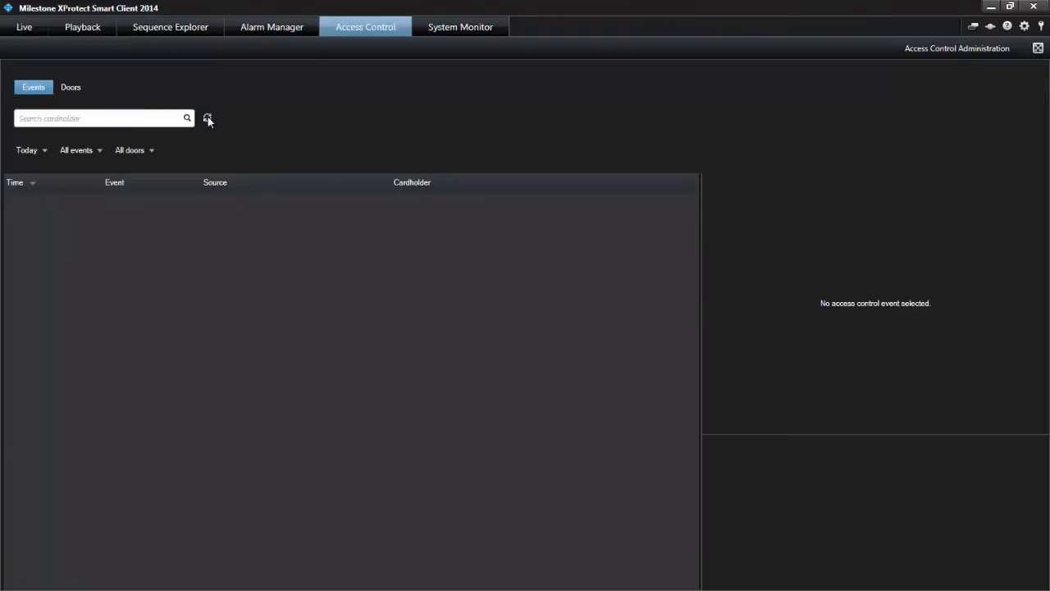
click(208, 118)
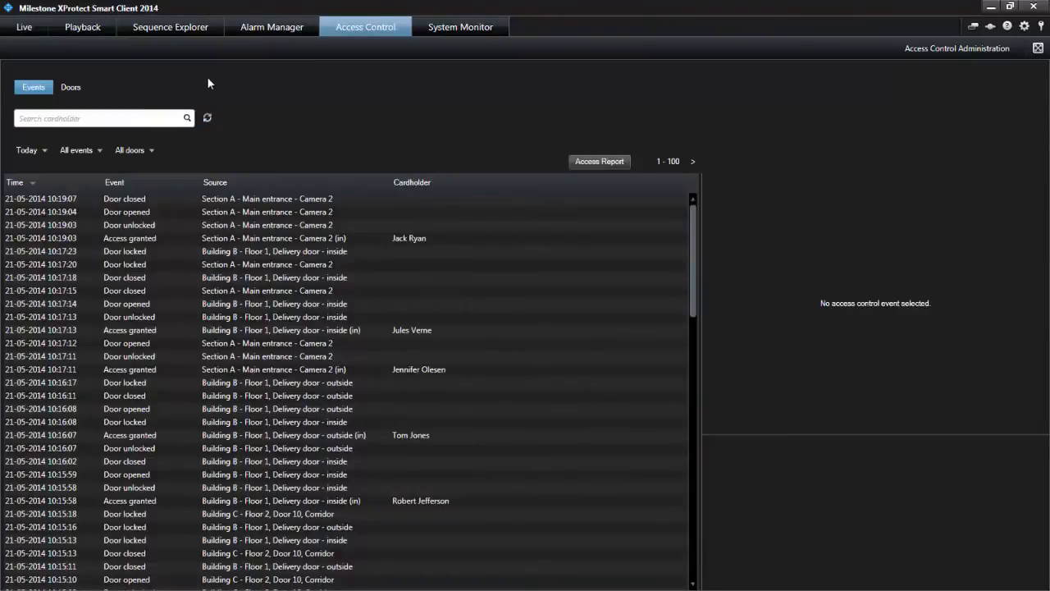
click(71, 87)
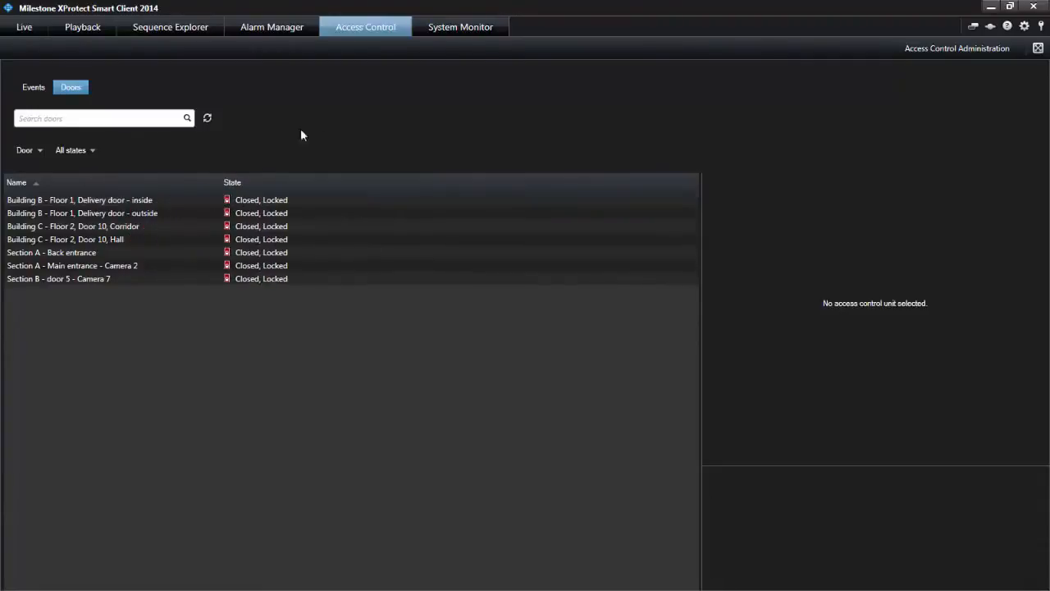
Widen unit types to all then back to doors only, and toggle the door-state selection.
click(30, 151)
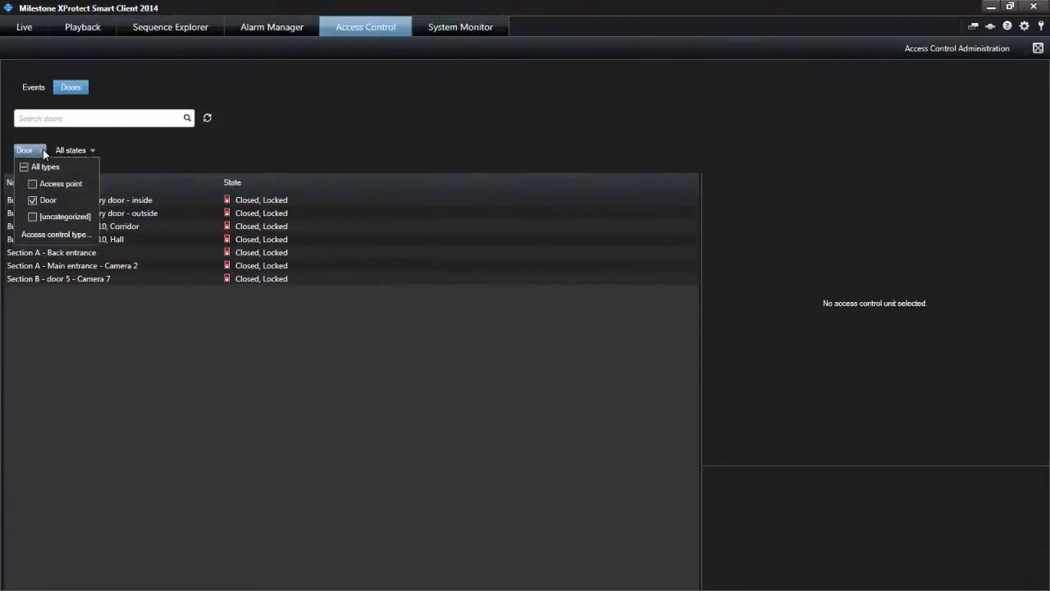
click(24, 168)
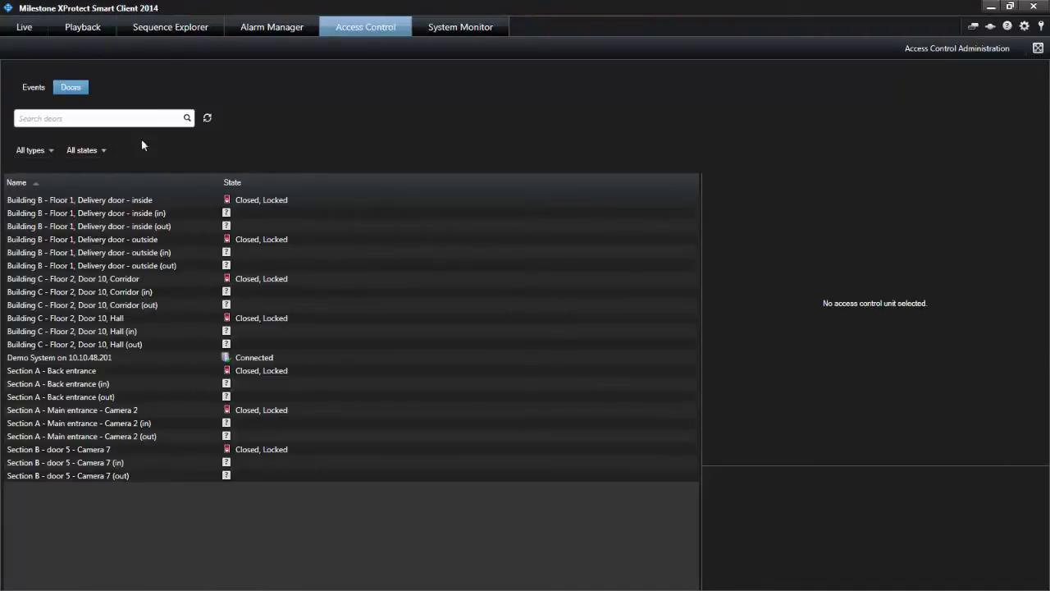
click(30, 151)
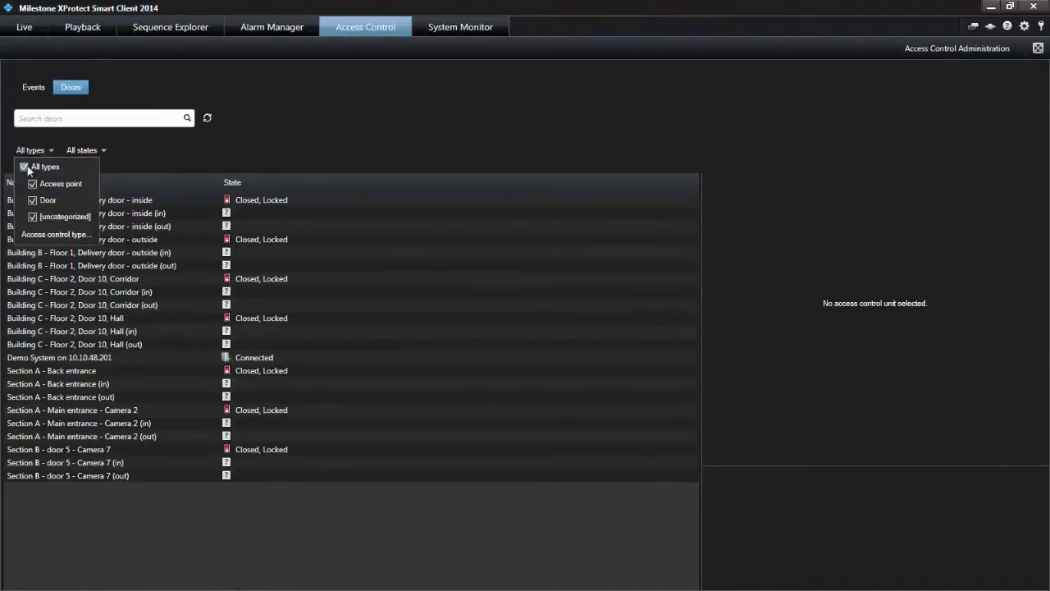
click(33, 200)
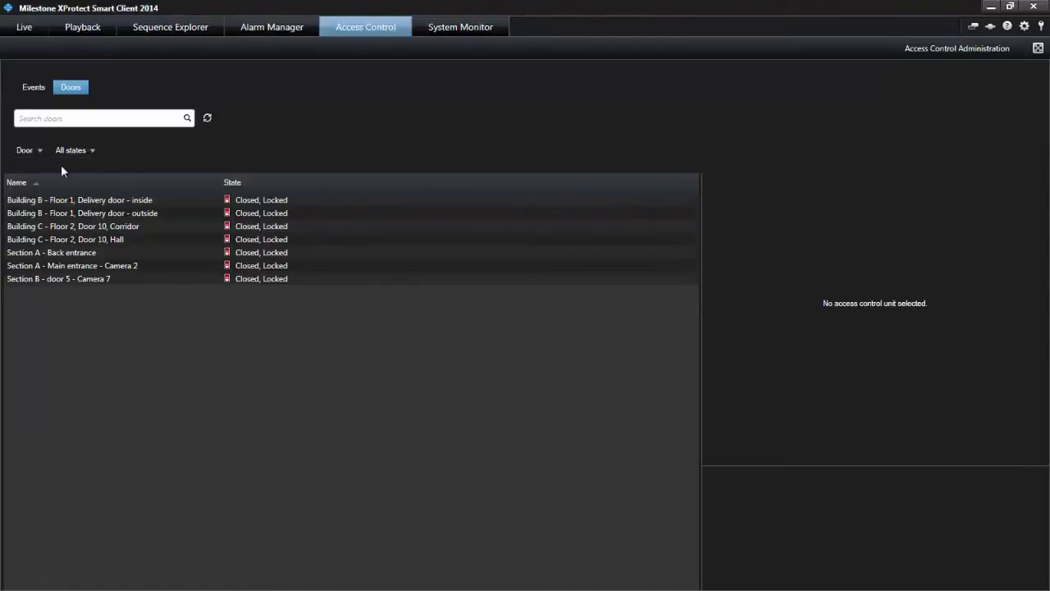
click(72, 151)
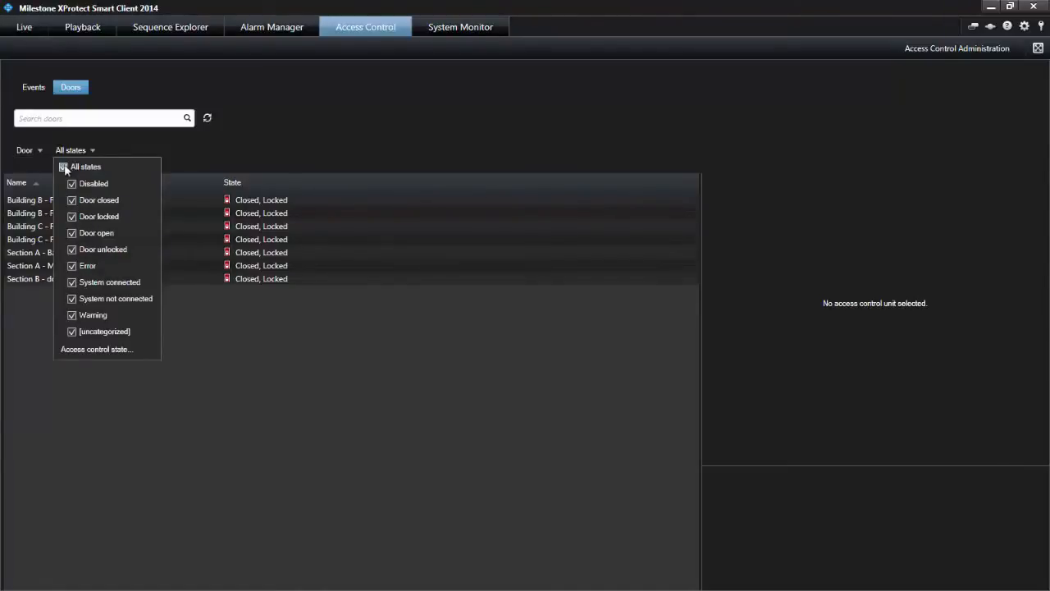
click(65, 167)
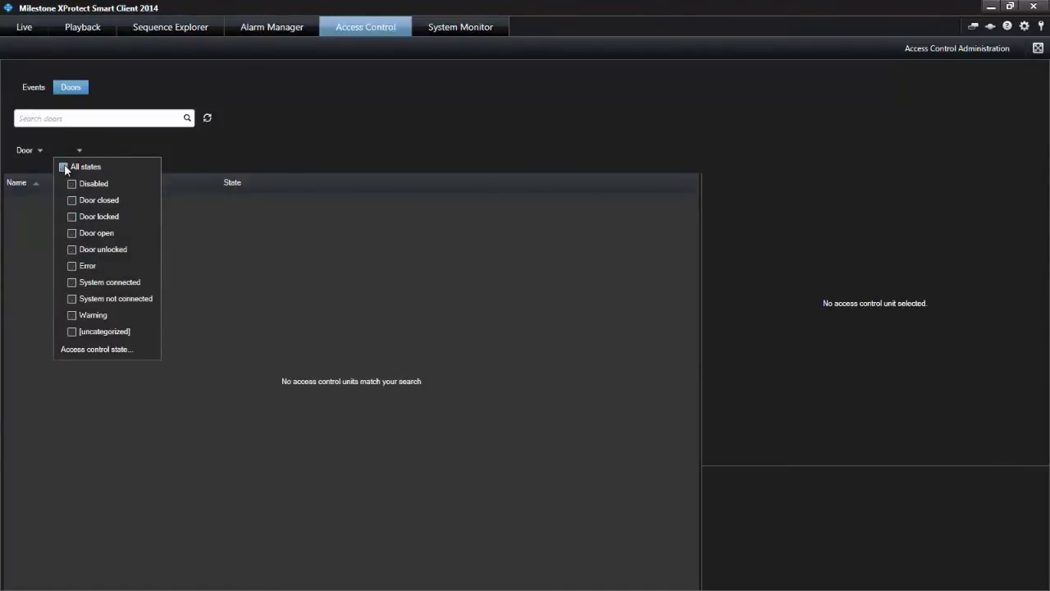
click(64, 167)
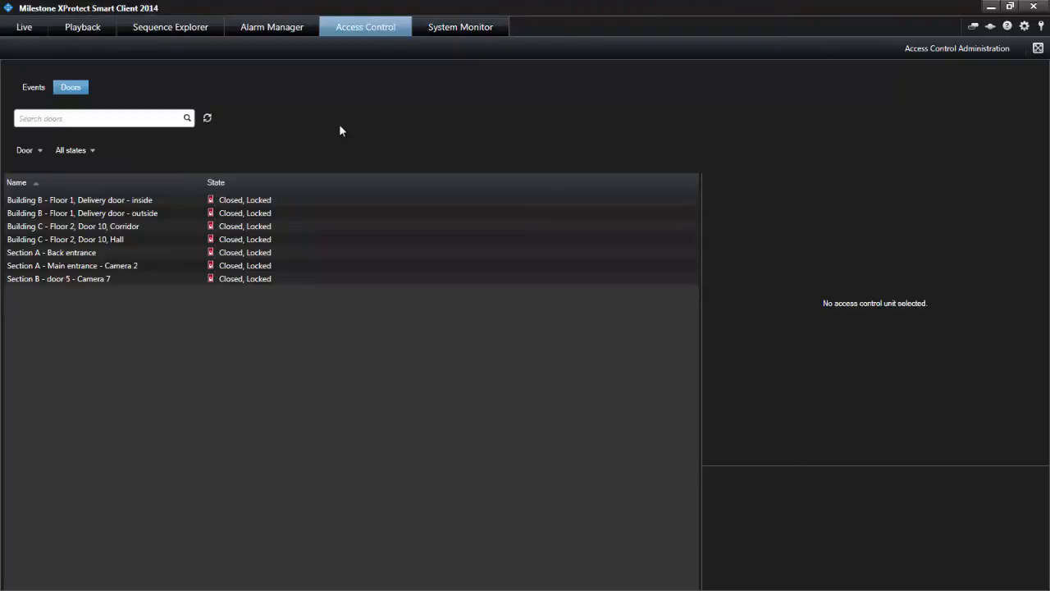
mouse_move(35, 89)
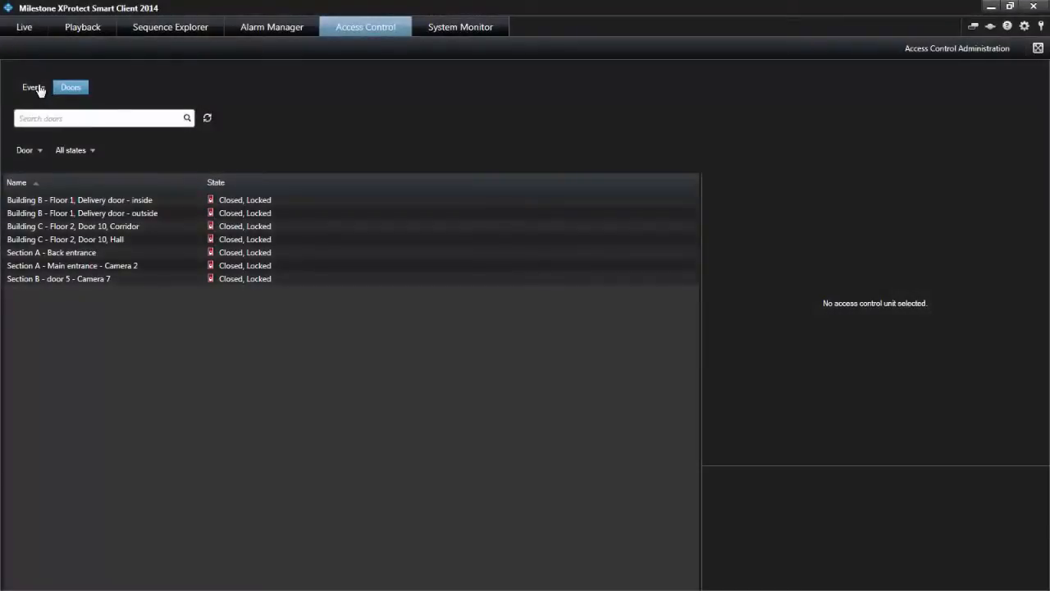
Return to the events list and set the period to Last hour after trying 12 hours.
click(33, 87)
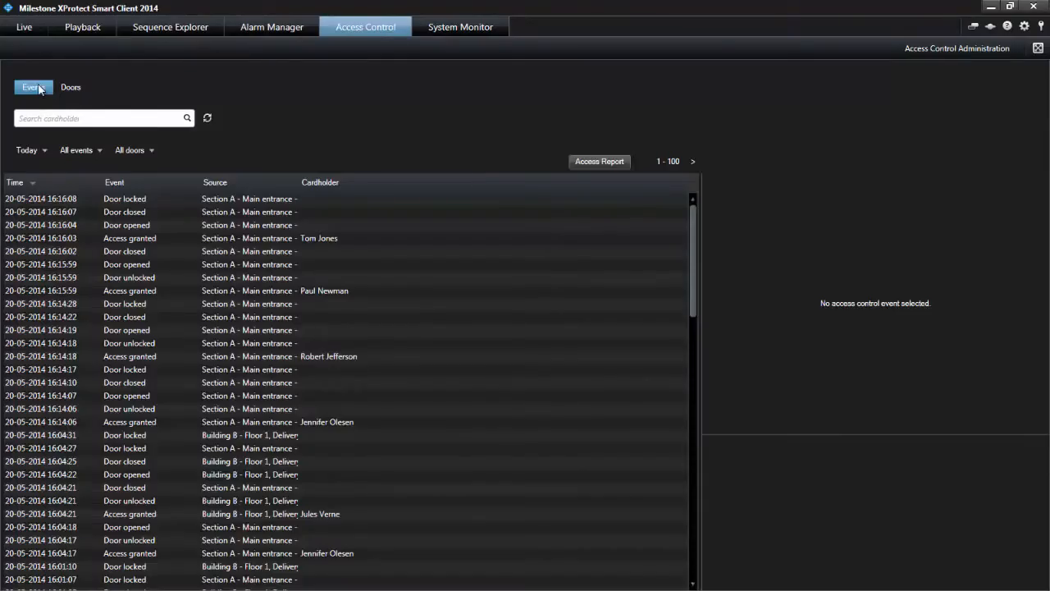
mouse_move(247, 137)
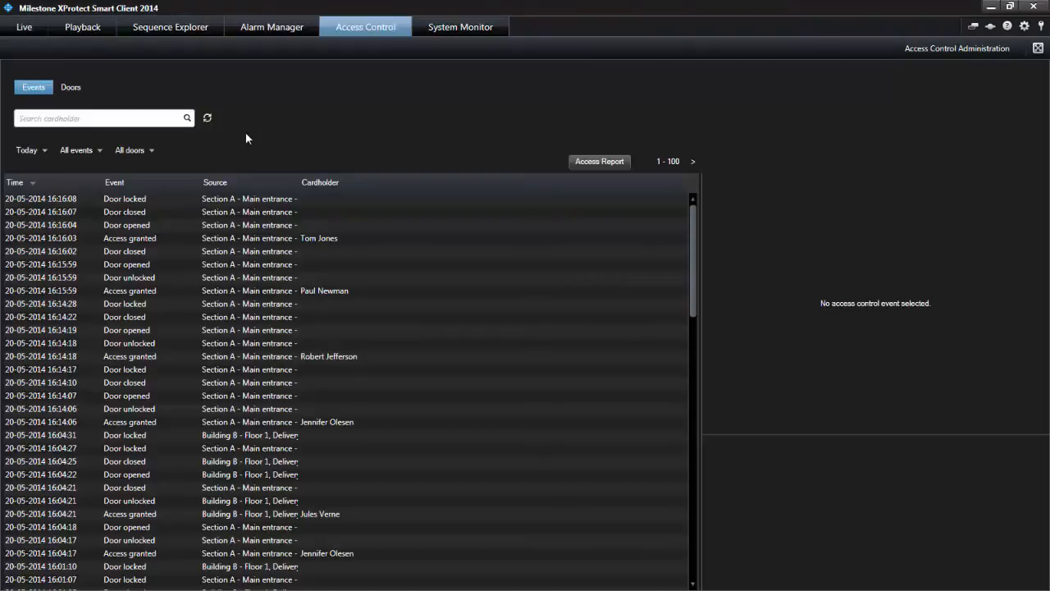
mouse_move(38, 149)
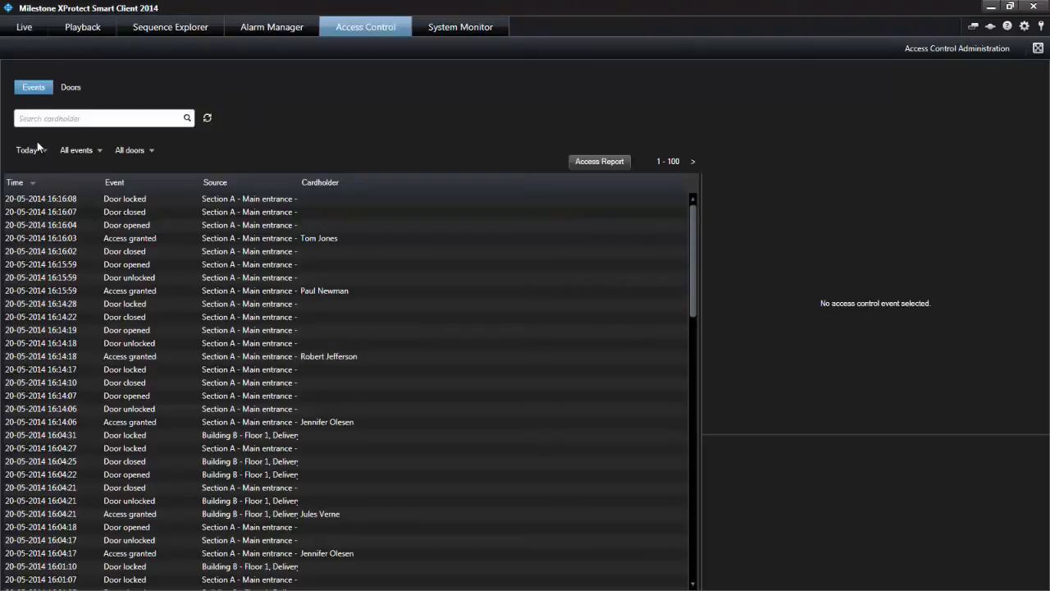
click(29, 151)
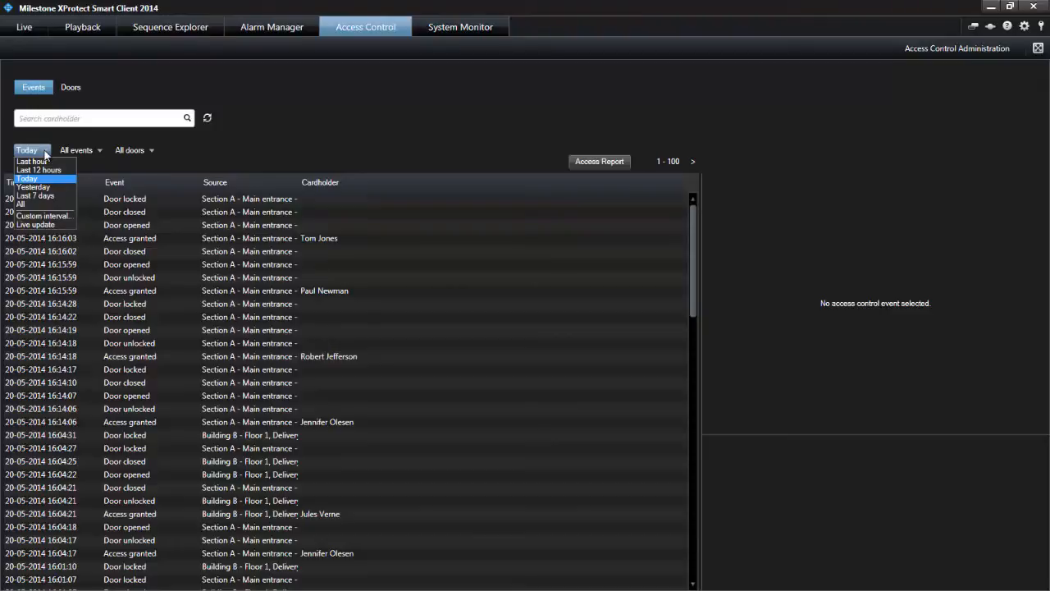
mouse_move(42, 169)
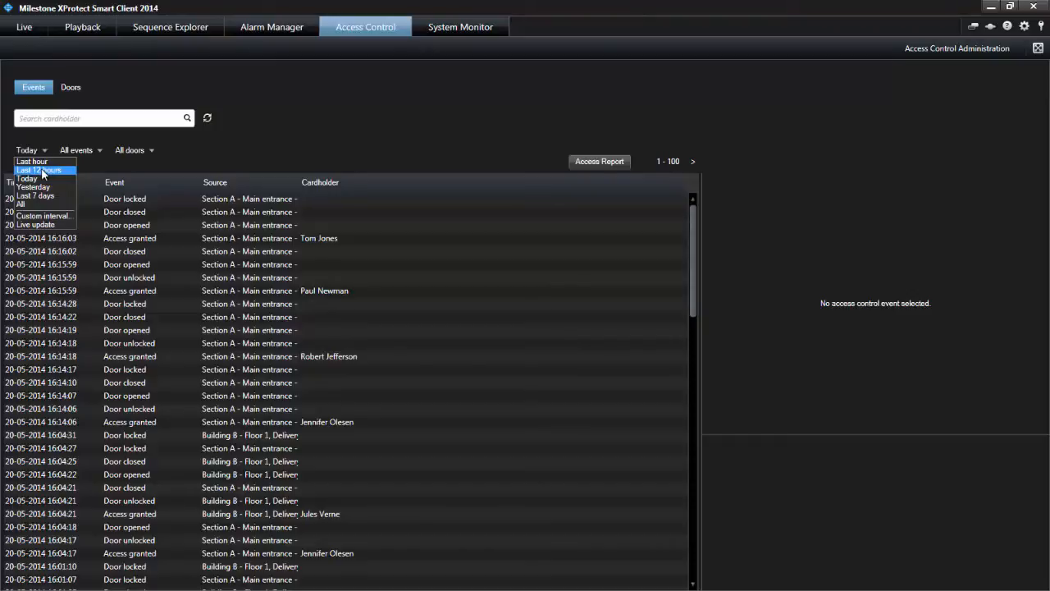
click(41, 170)
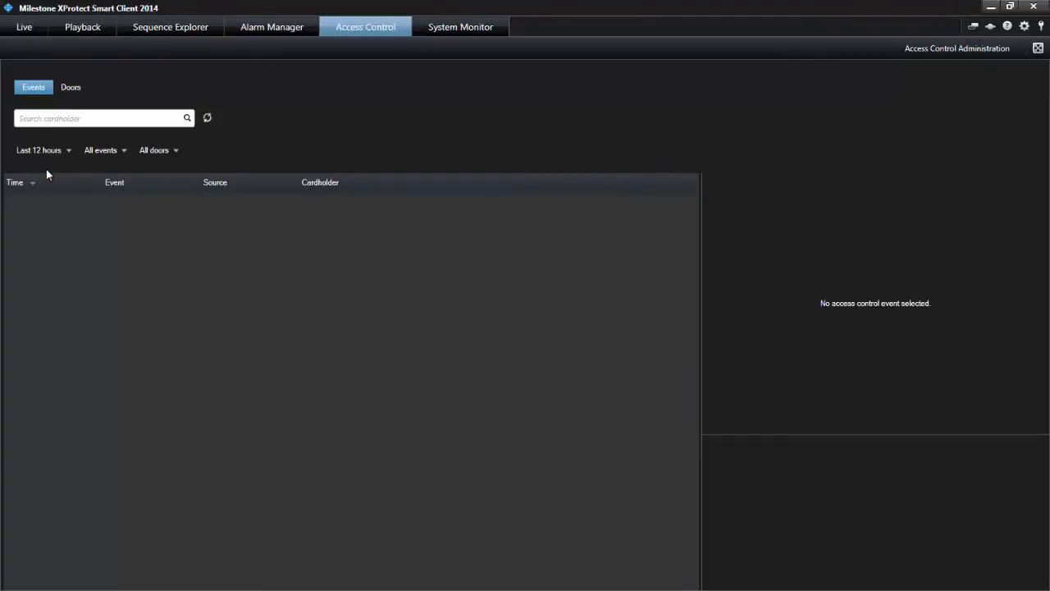
click(41, 151)
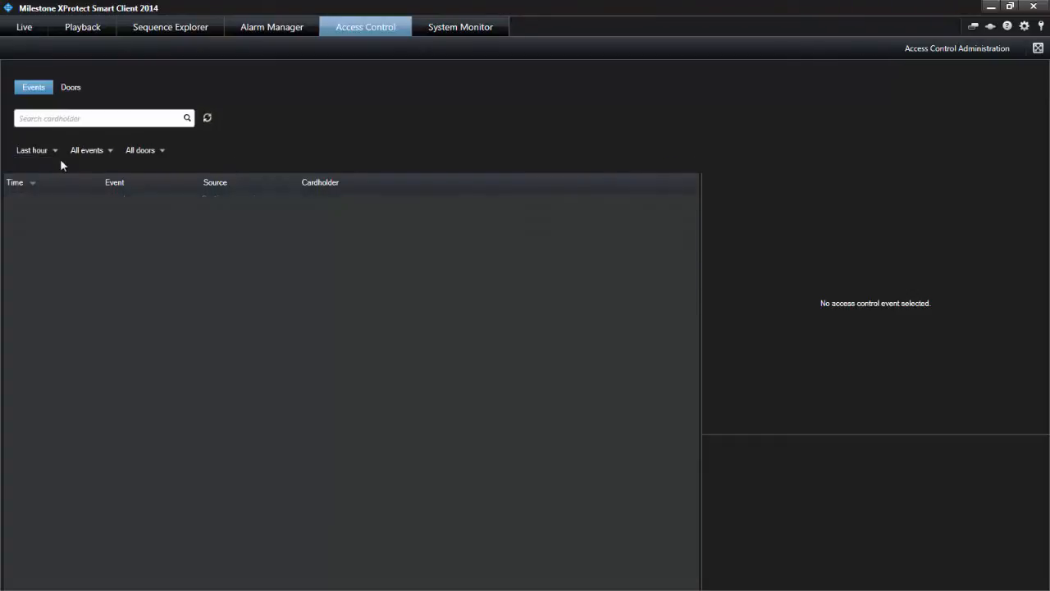
click(207, 118)
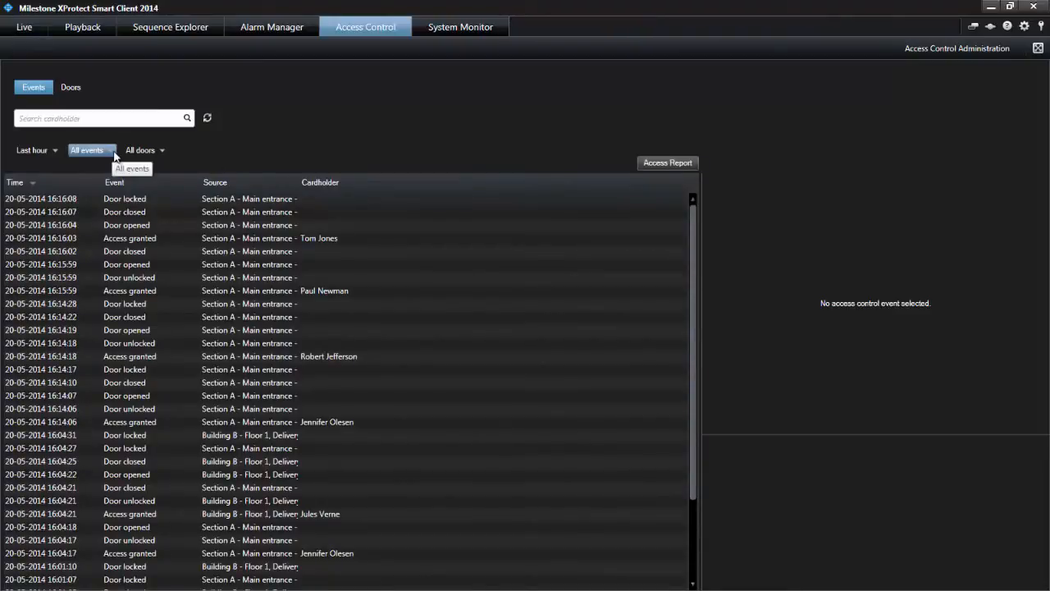
Narrow the event types to Access granted only.
click(89, 149)
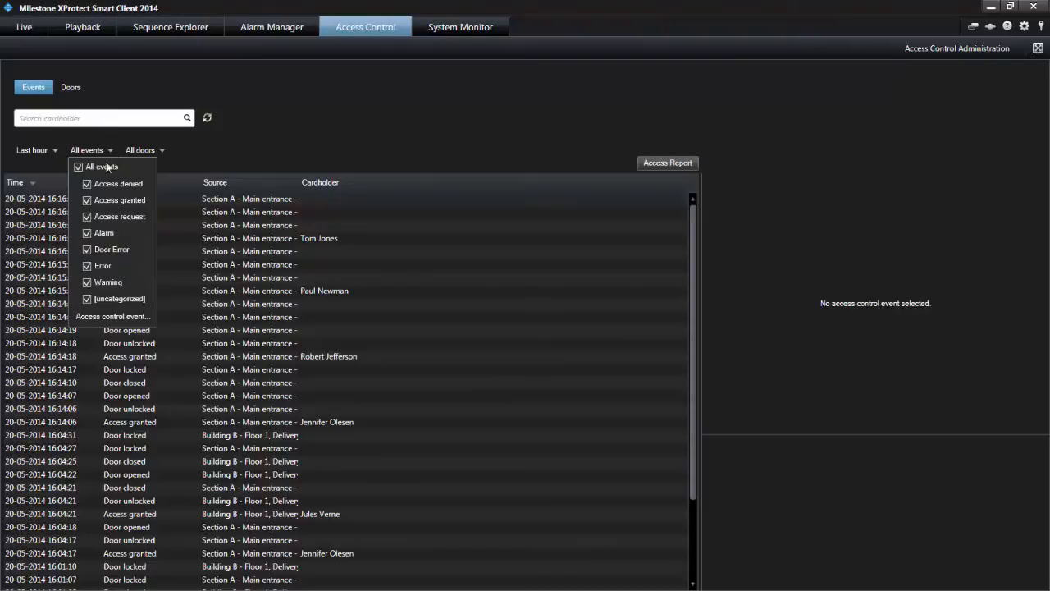
click(79, 167)
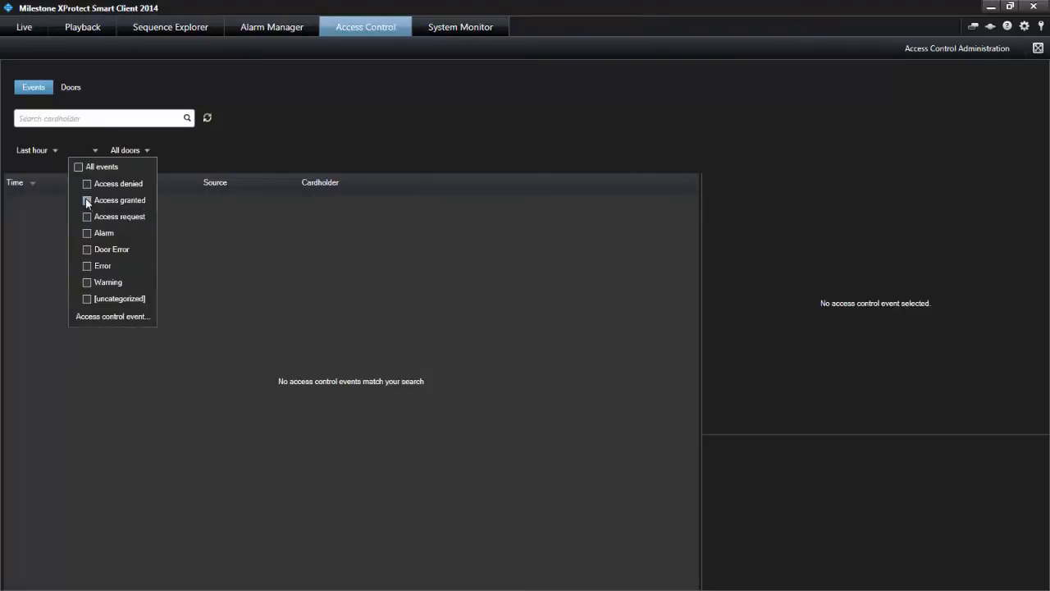
click(87, 200)
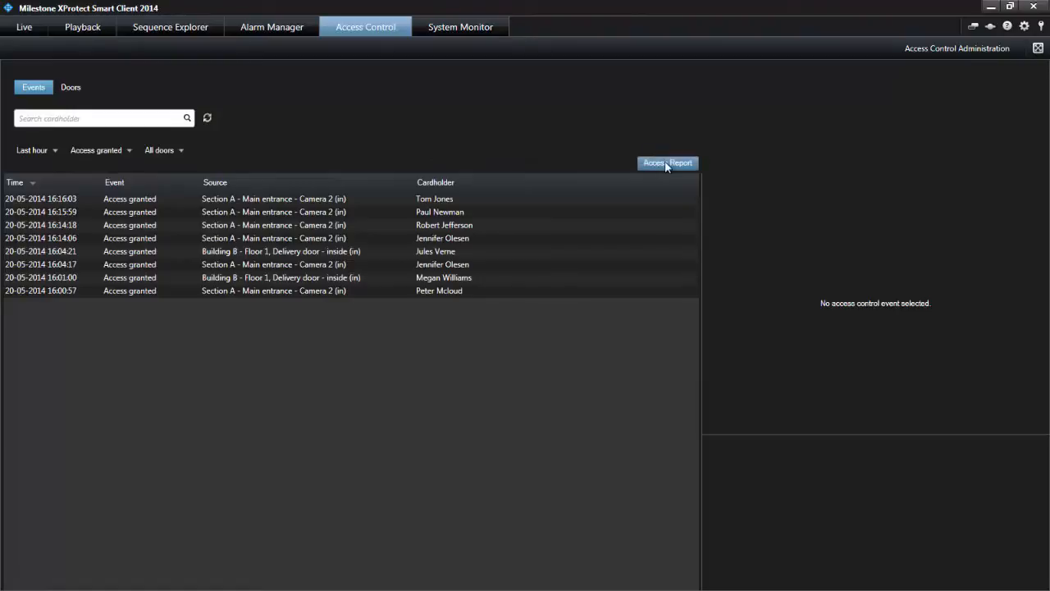
Create an access report with snapshots commented 'Access report for the manager'.
click(666, 162)
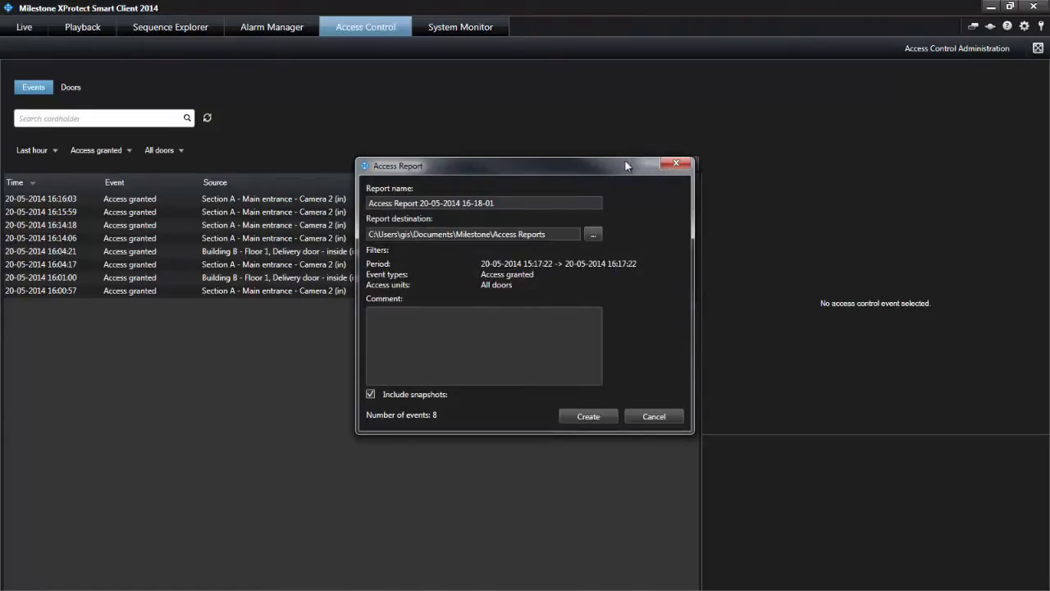
mouse_move(539, 183)
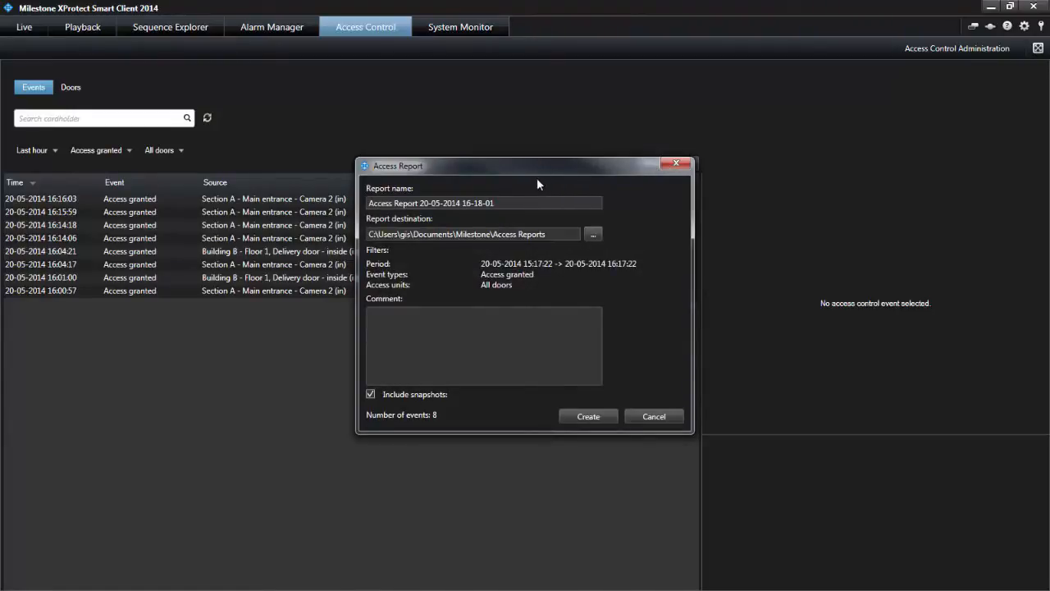
mouse_move(640, 205)
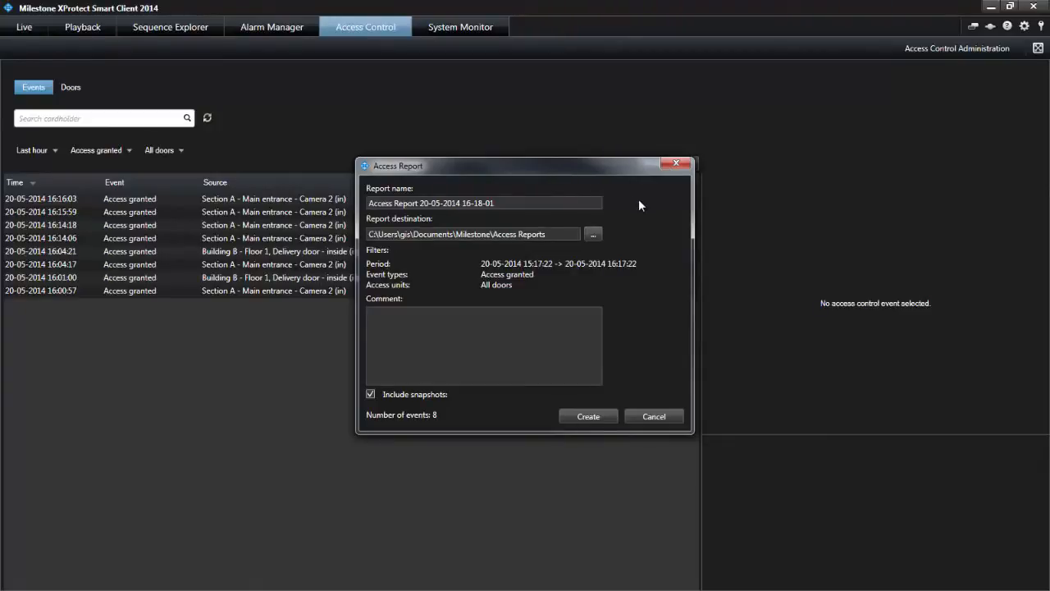
click(481, 325)
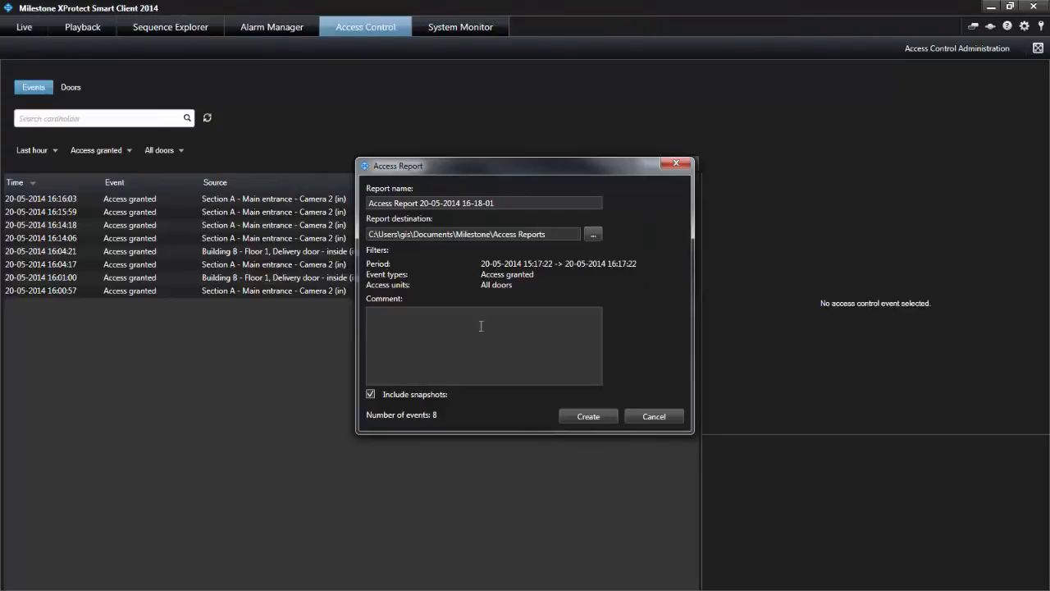
mouse_move(384, 319)
text(Access report for the)
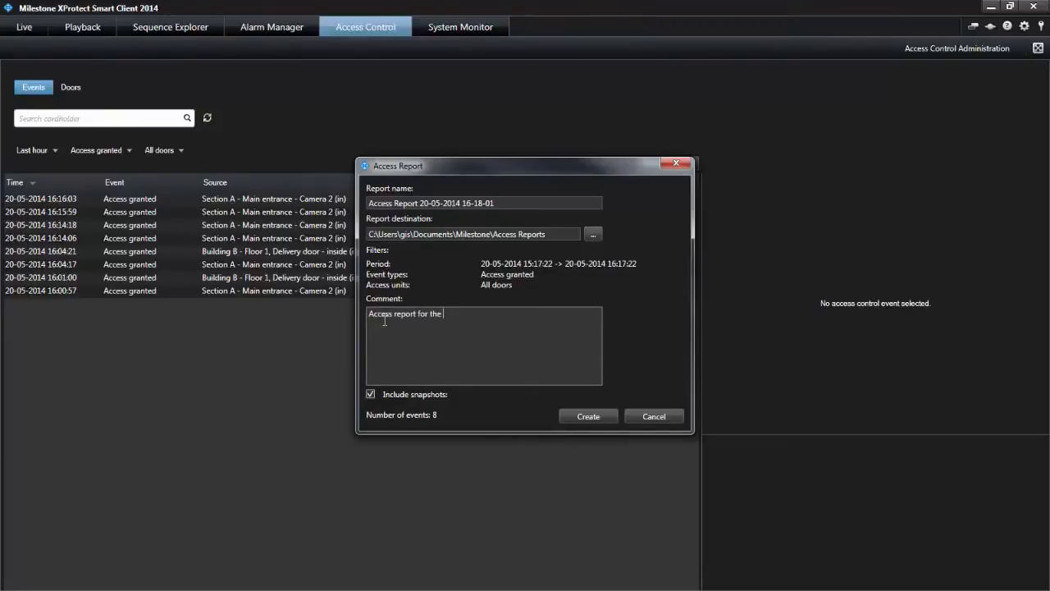
text(manager)
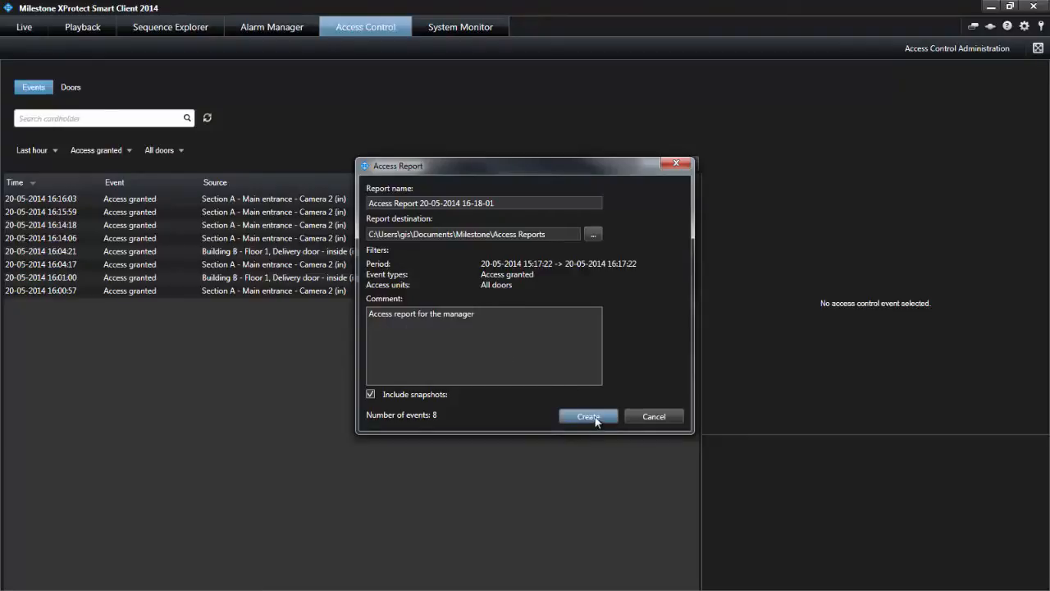
click(587, 417)
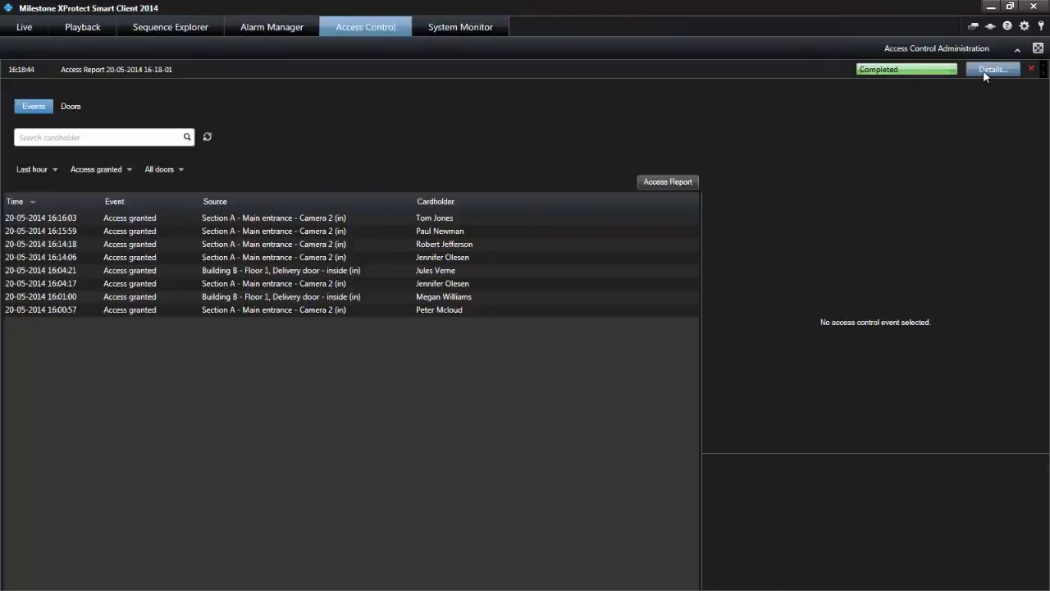
View the completed report's details and open the generated PDF.
click(993, 69)
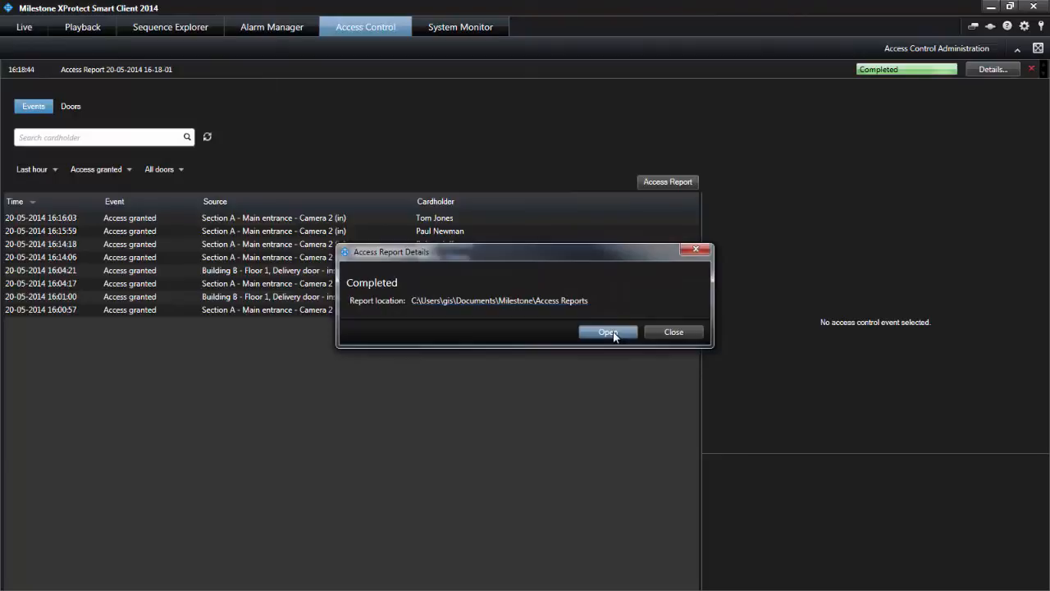
click(607, 331)
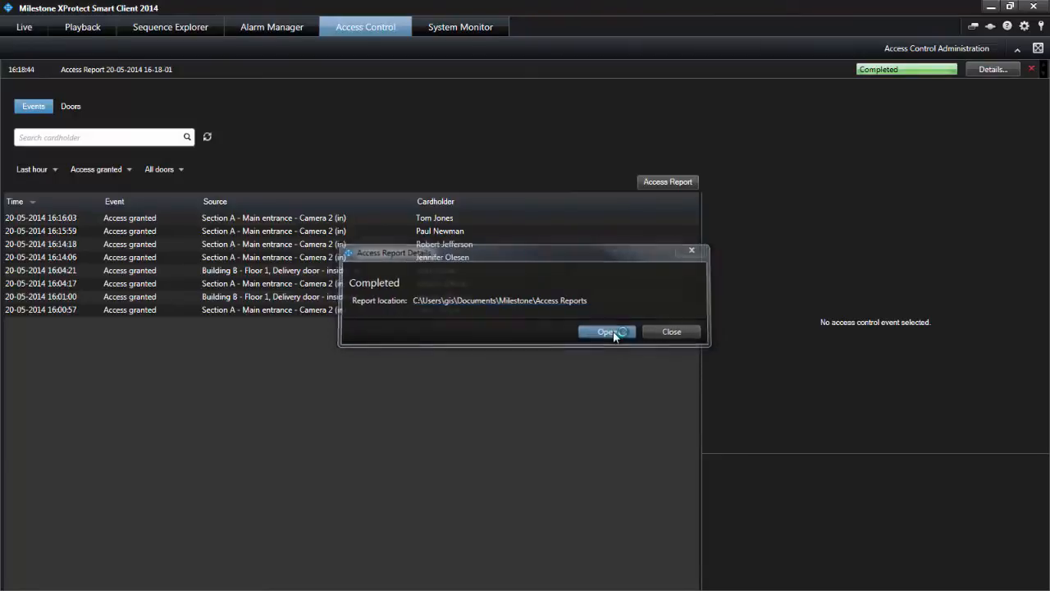
Review the access report's granted events and snapshot pages in Acrobat, then close it.
click(607, 332)
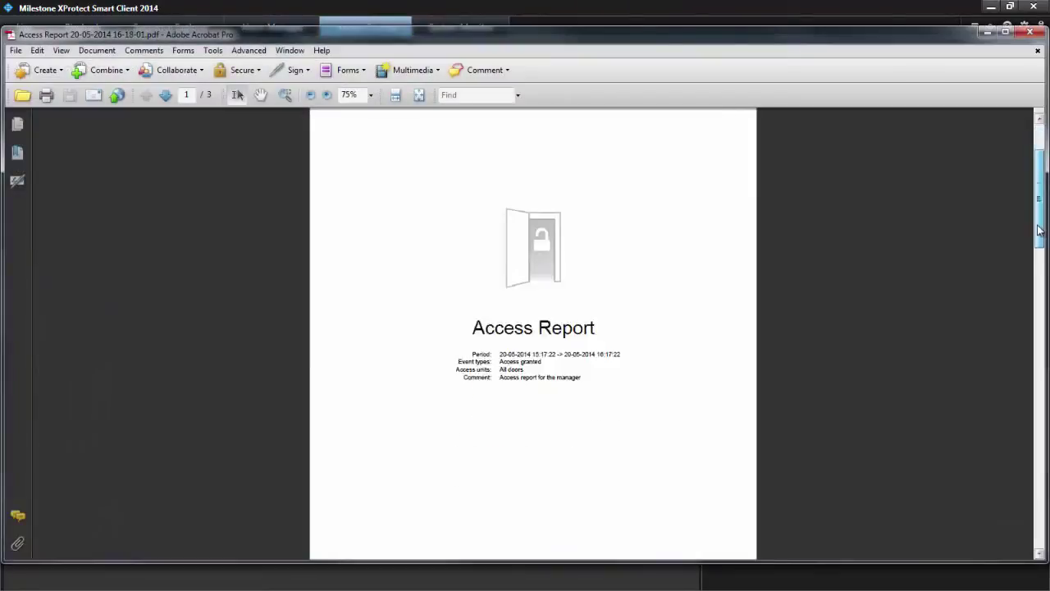
scroll(down, 3)
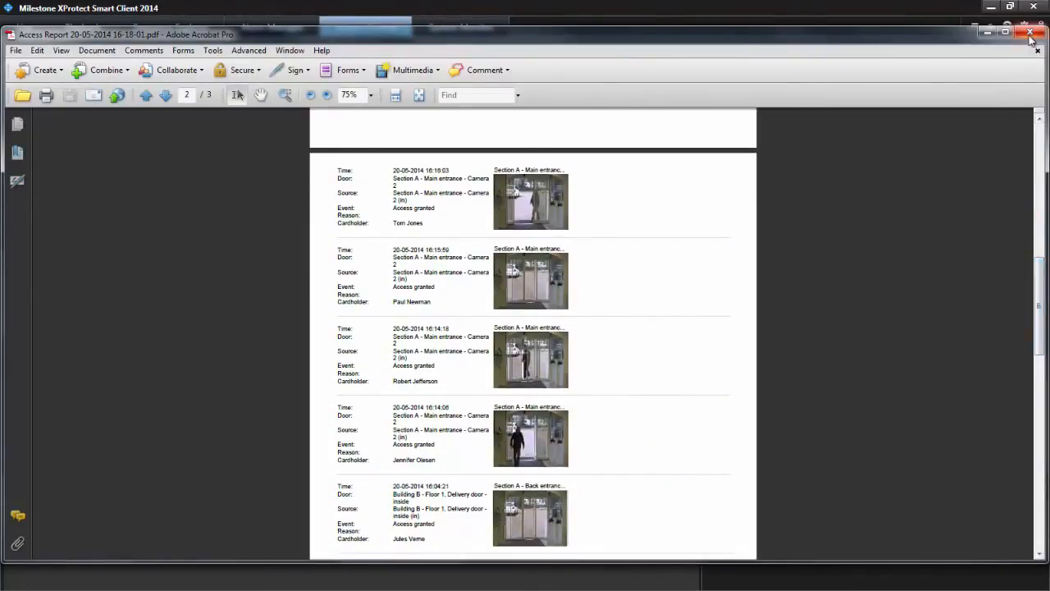
click(1027, 31)
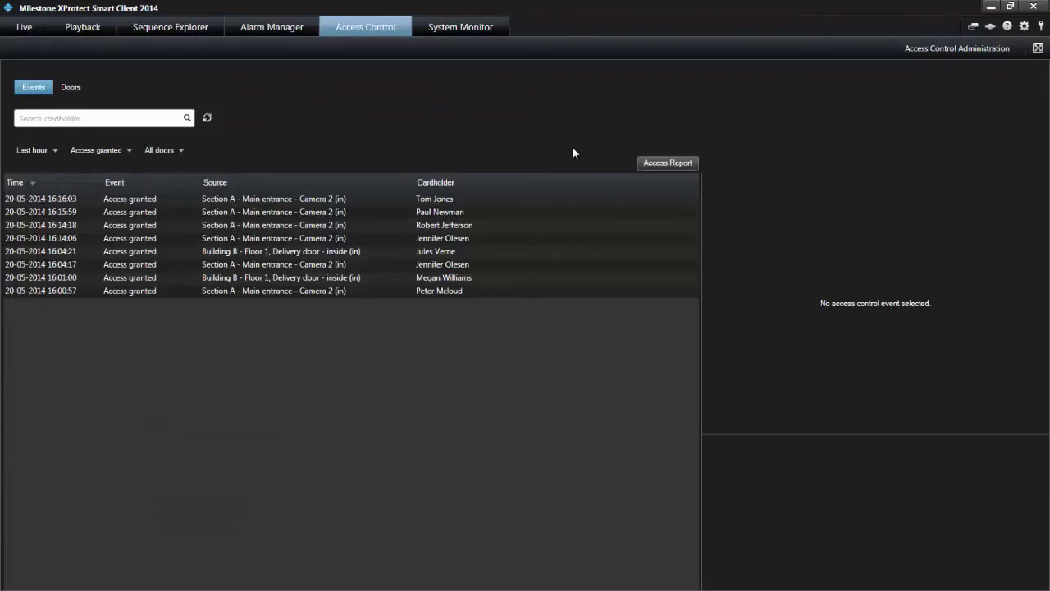